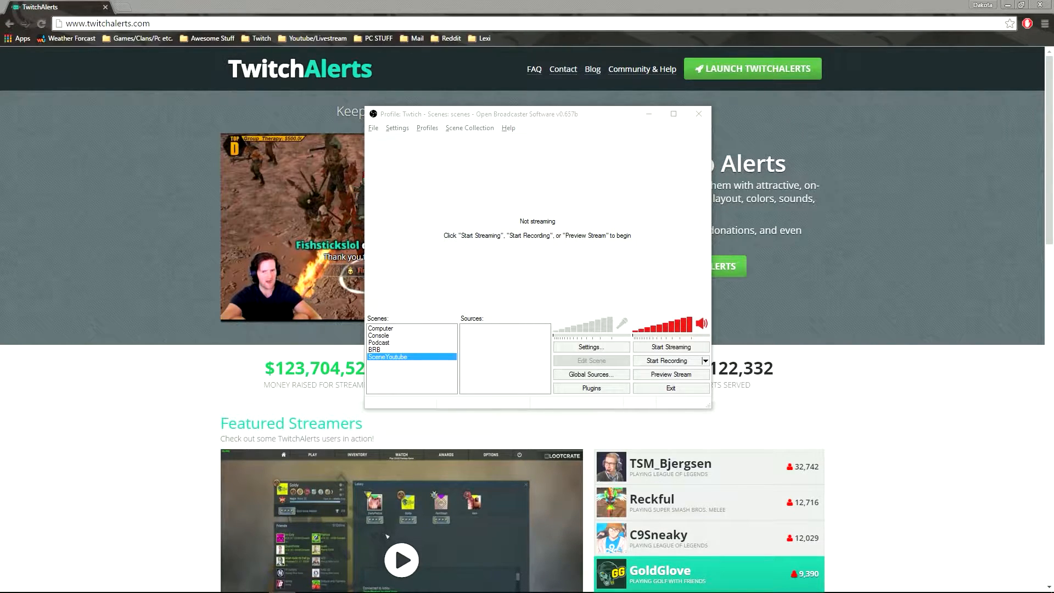
mouse_move(610, 176)
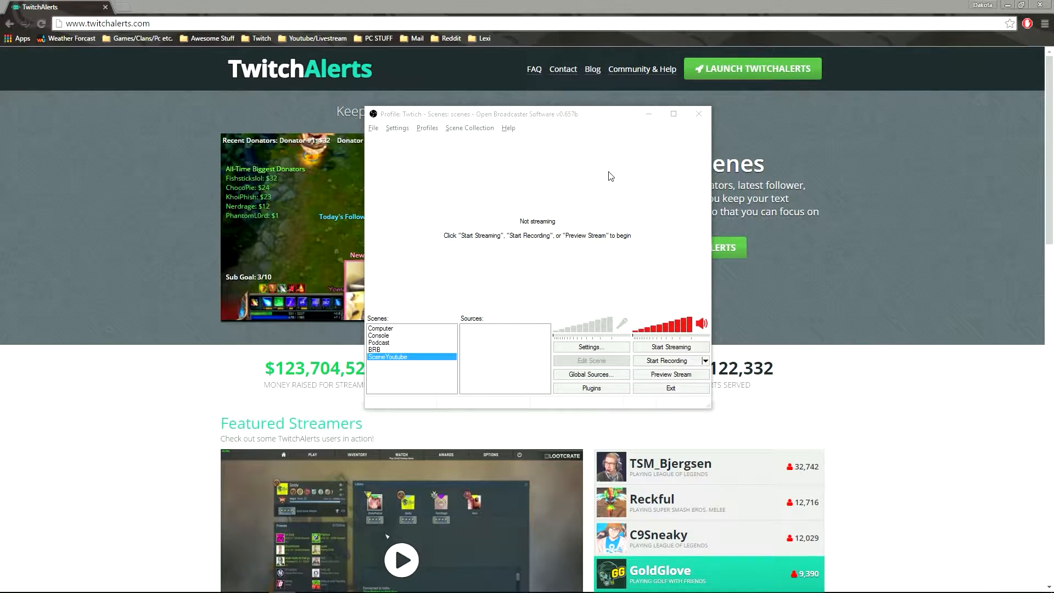
Minimize OBS so the TwitchAlerts homepage in Chrome is visible.
click(697, 114)
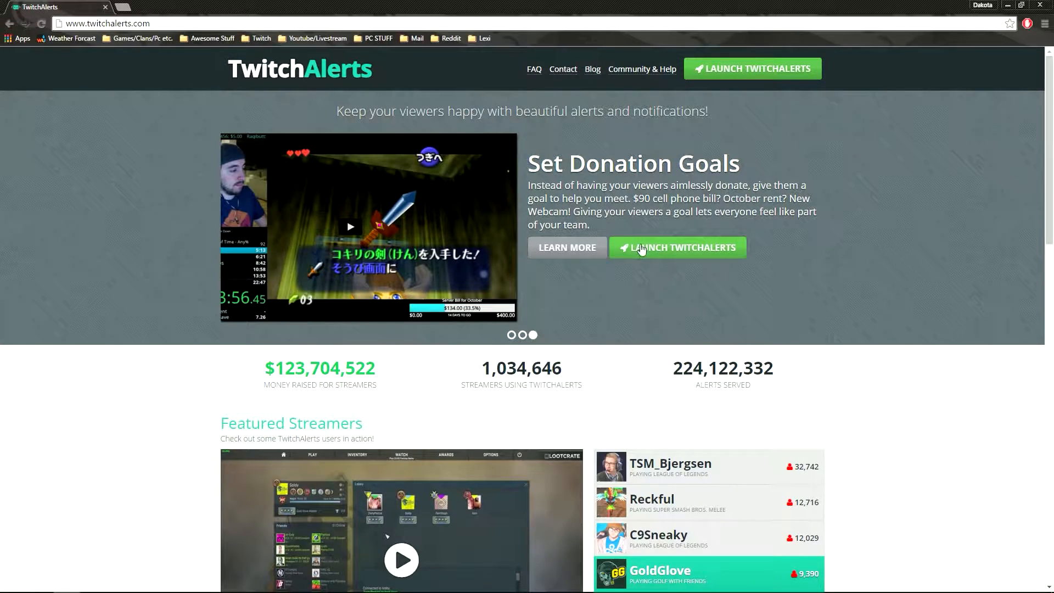
mouse_move(814, 492)
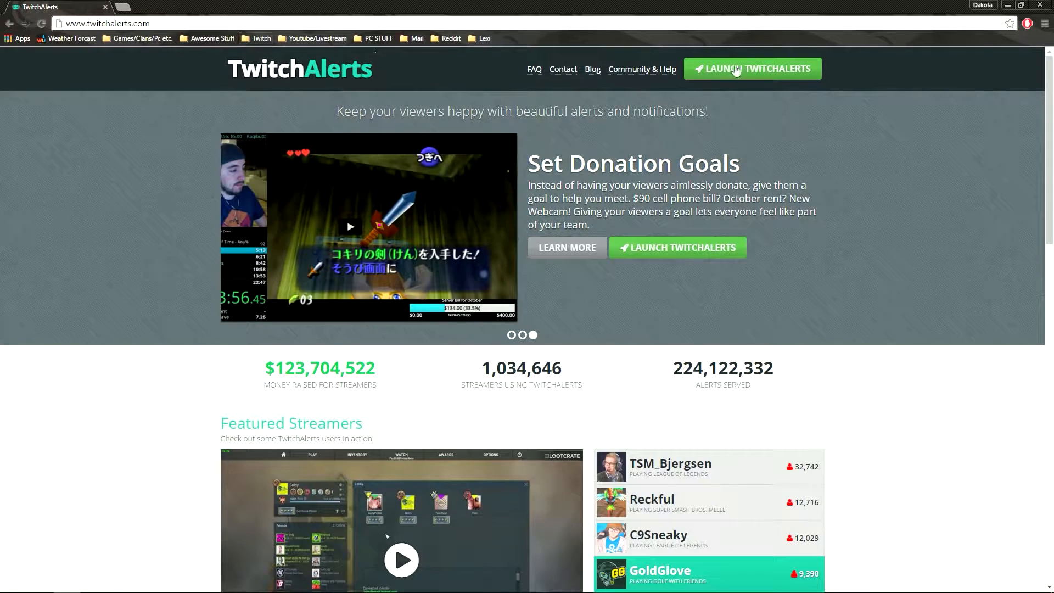
Launch TwitchAlerts from the homepage to load the account dashboard.
click(752, 69)
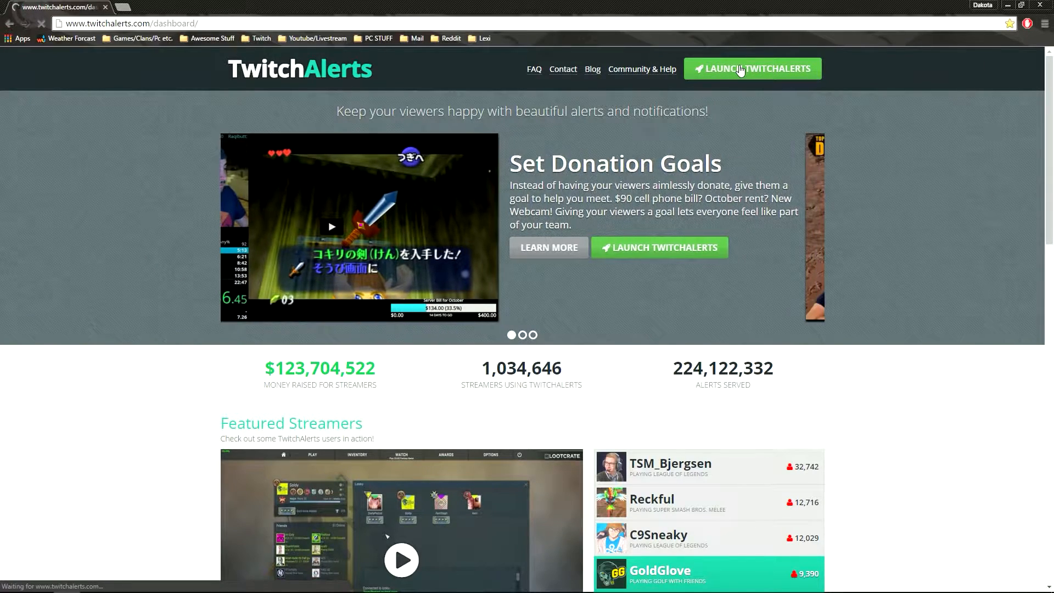
click(752, 69)
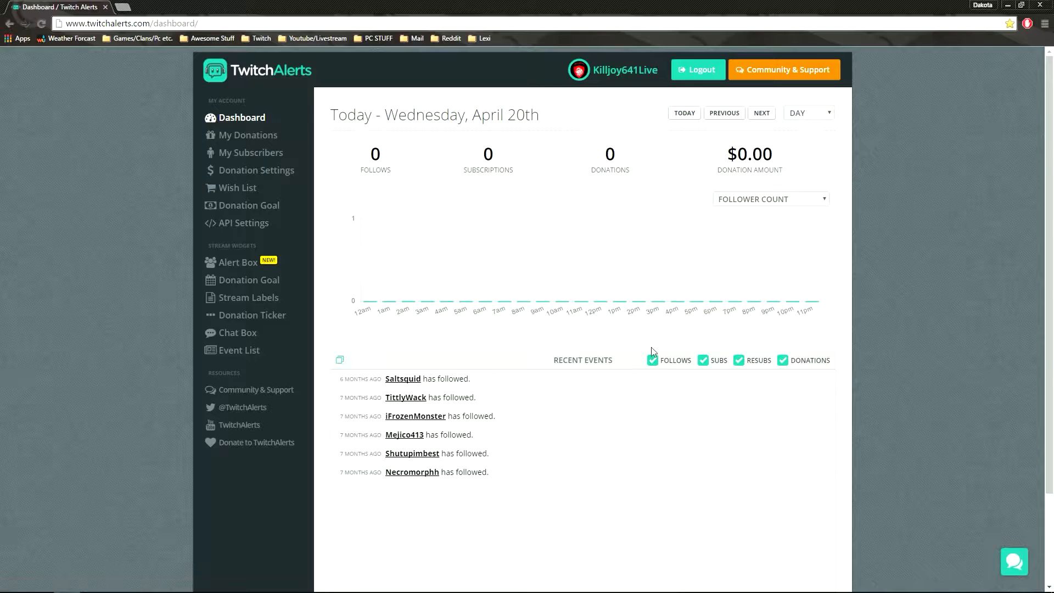
mouse_move(633, 339)
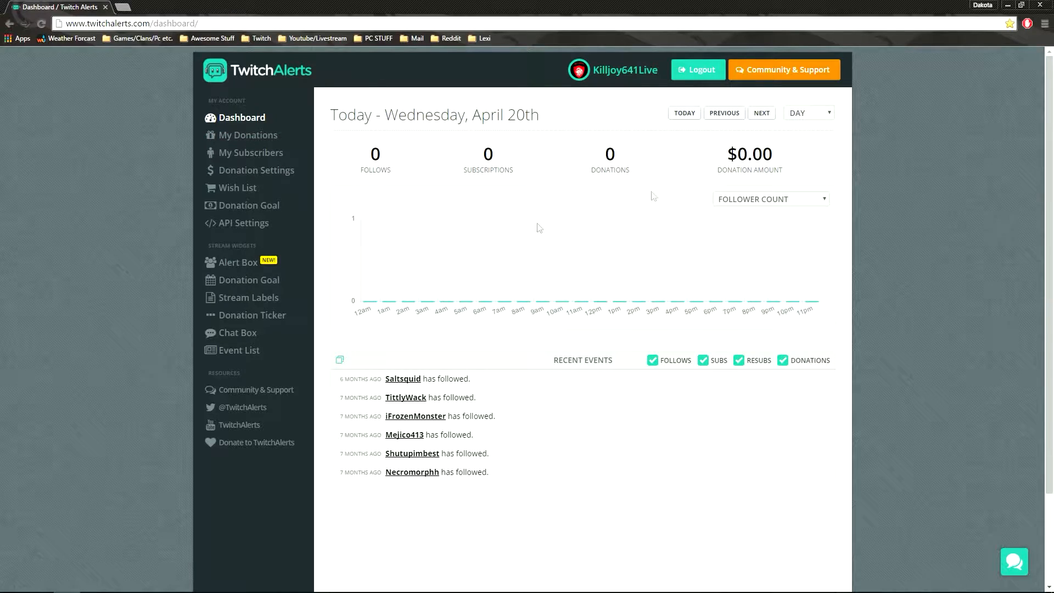
mouse_move(562, 450)
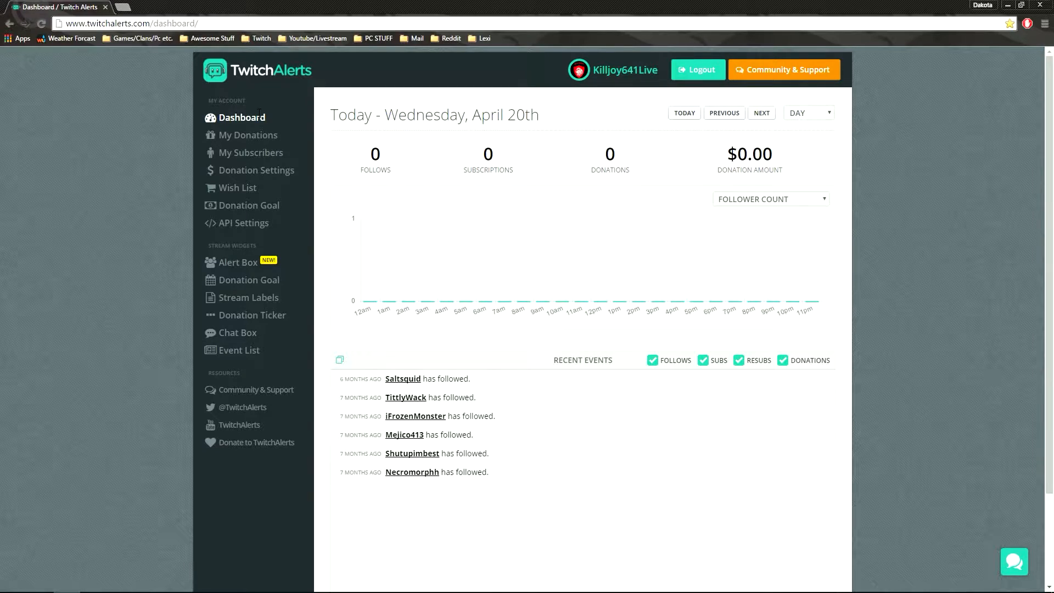
mouse_move(474, 217)
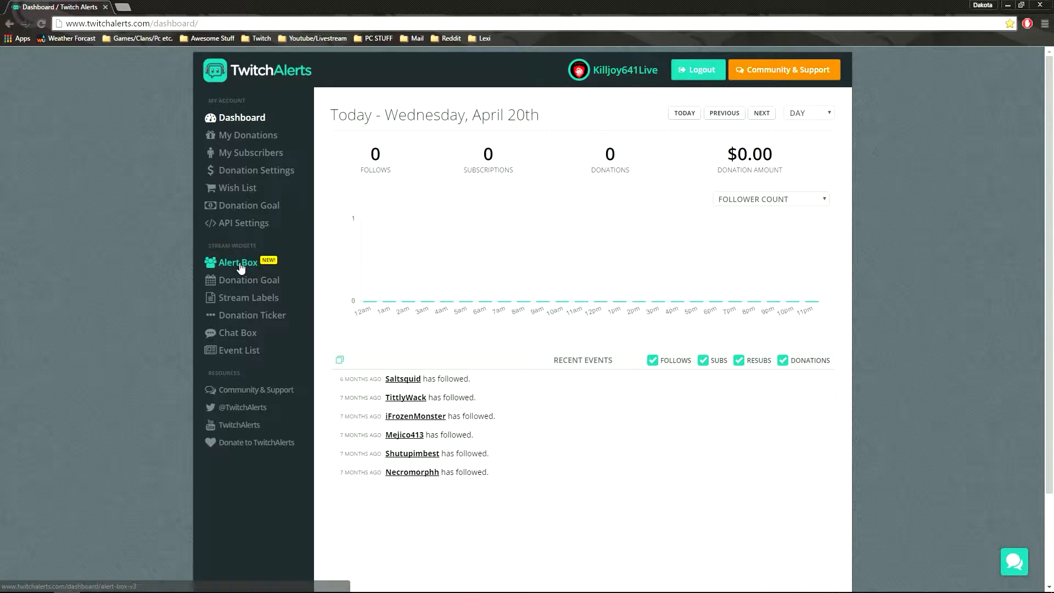
Open the Alert Box page and review the Follow and Subscription alert settings.
click(237, 262)
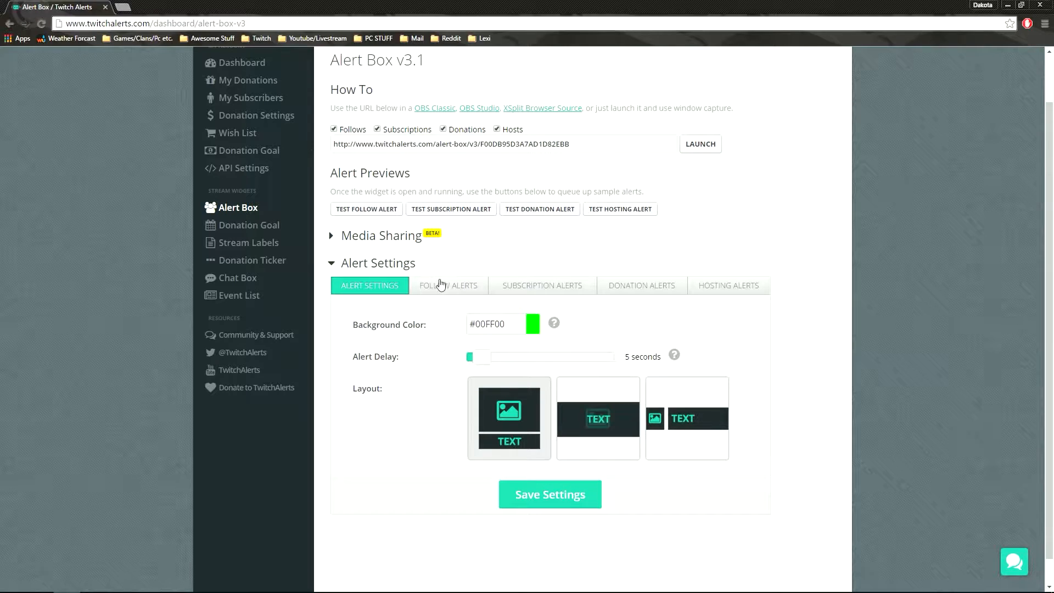
click(448, 285)
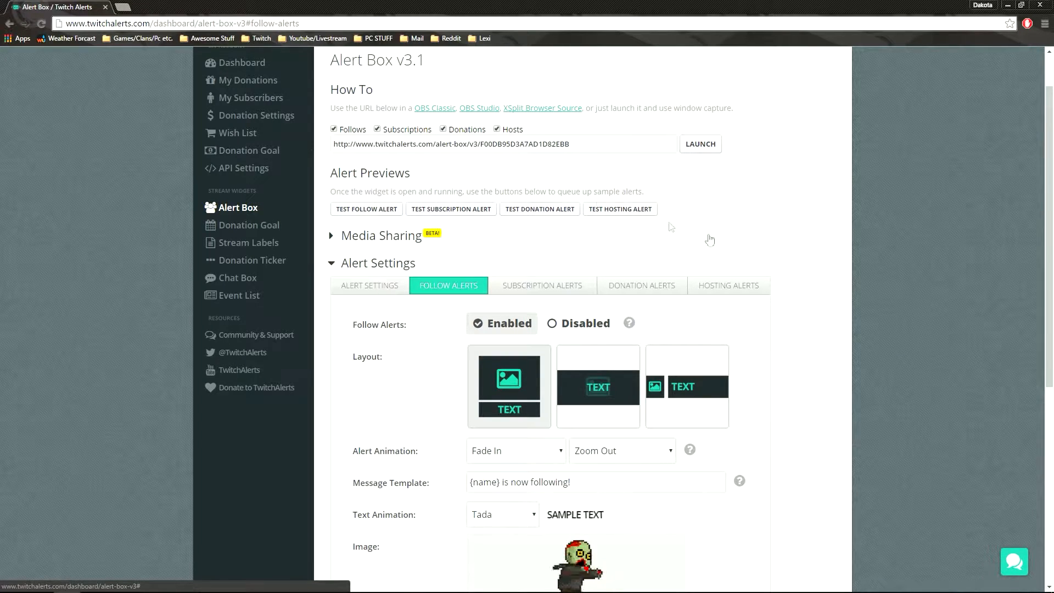
scroll(down, 3)
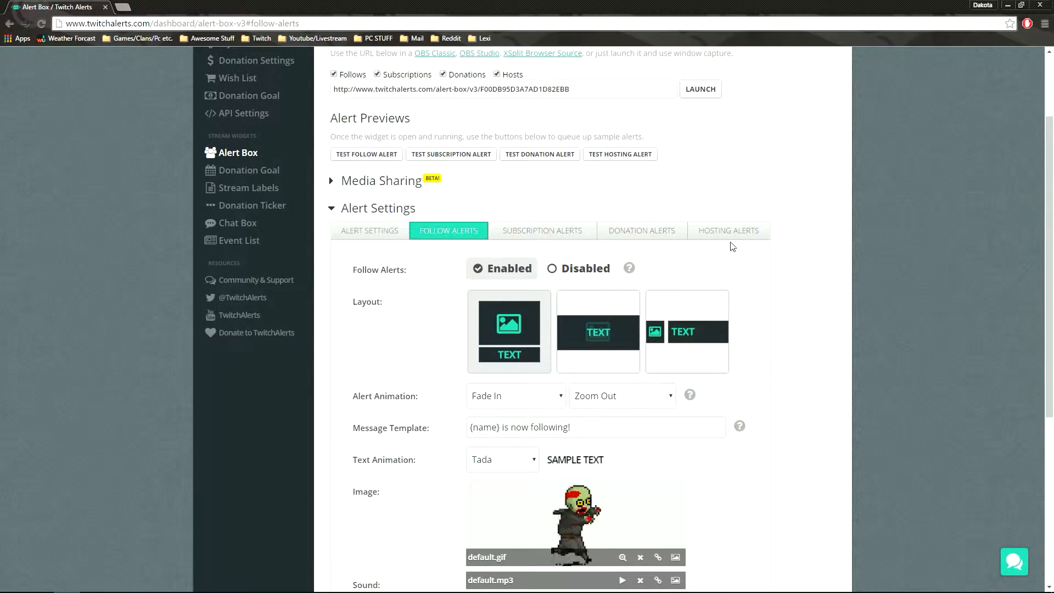
scroll(down, 3)
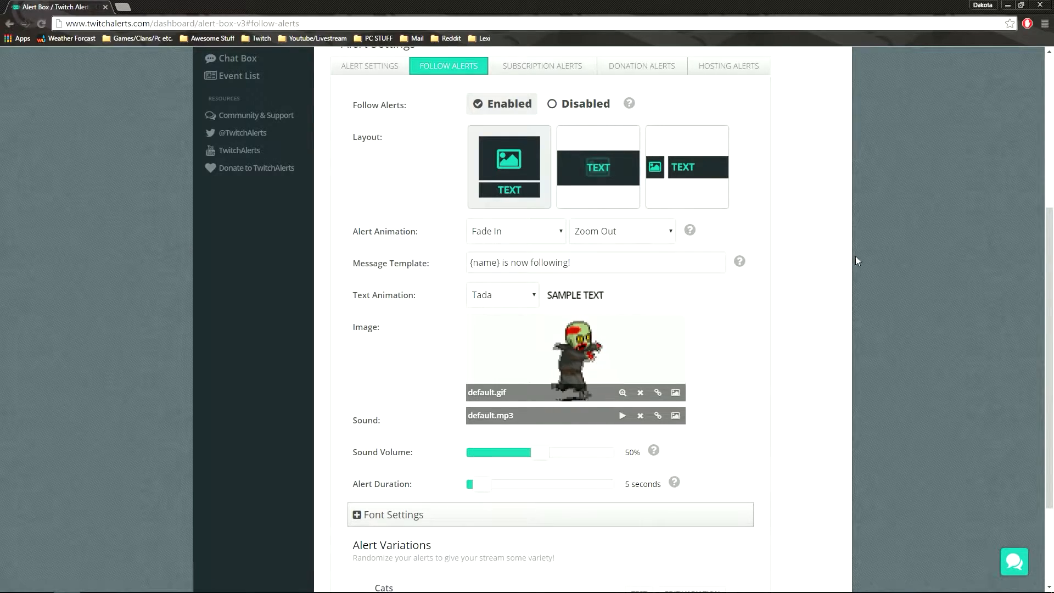
click(542, 65)
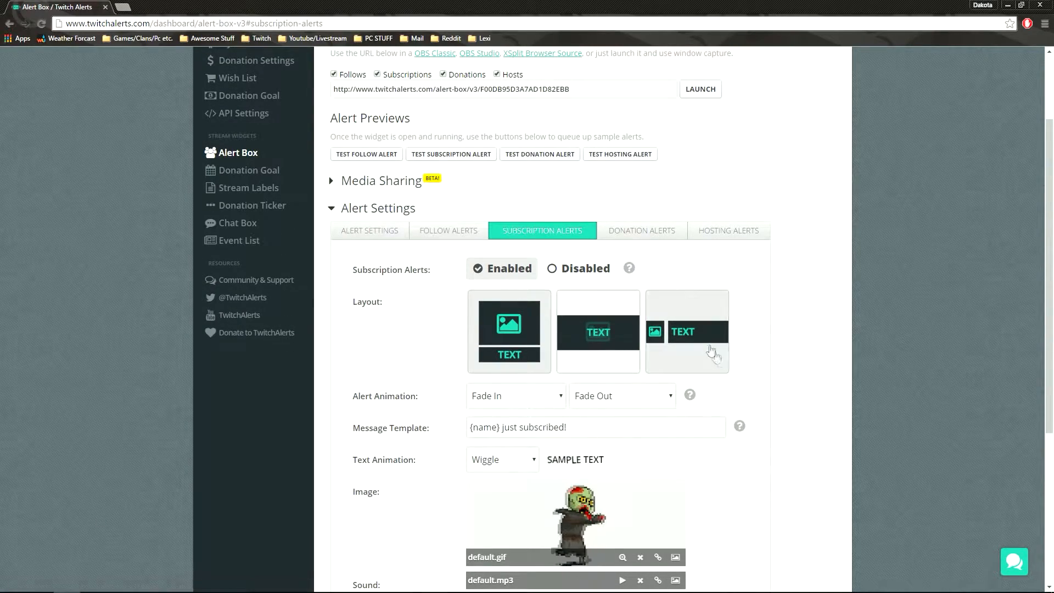
scroll(down, 3)
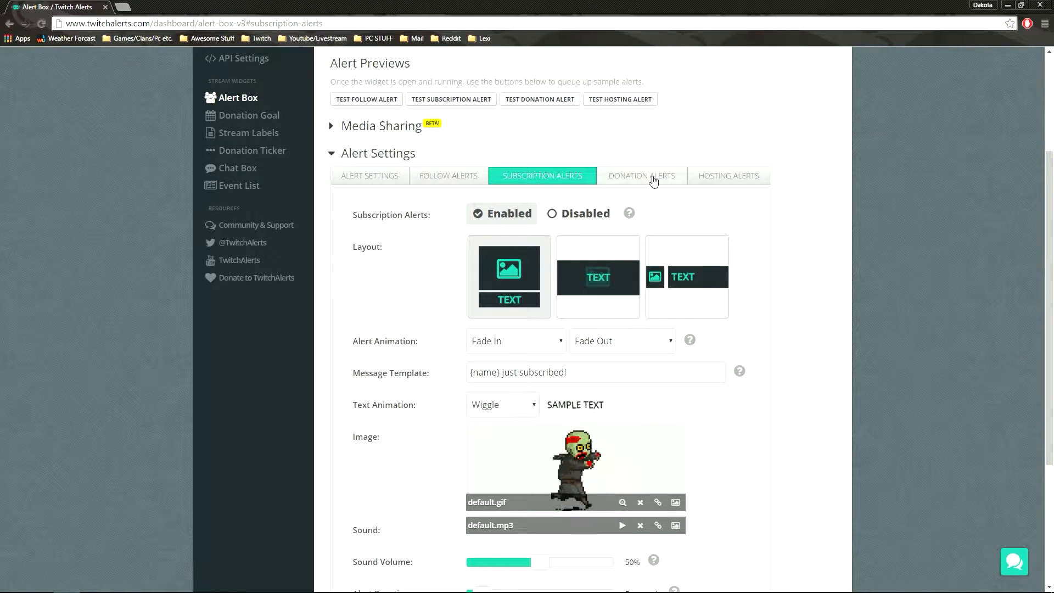
Review the Donation, Follow and Subscription tabs, then return to general Alert Settings.
click(448, 175)
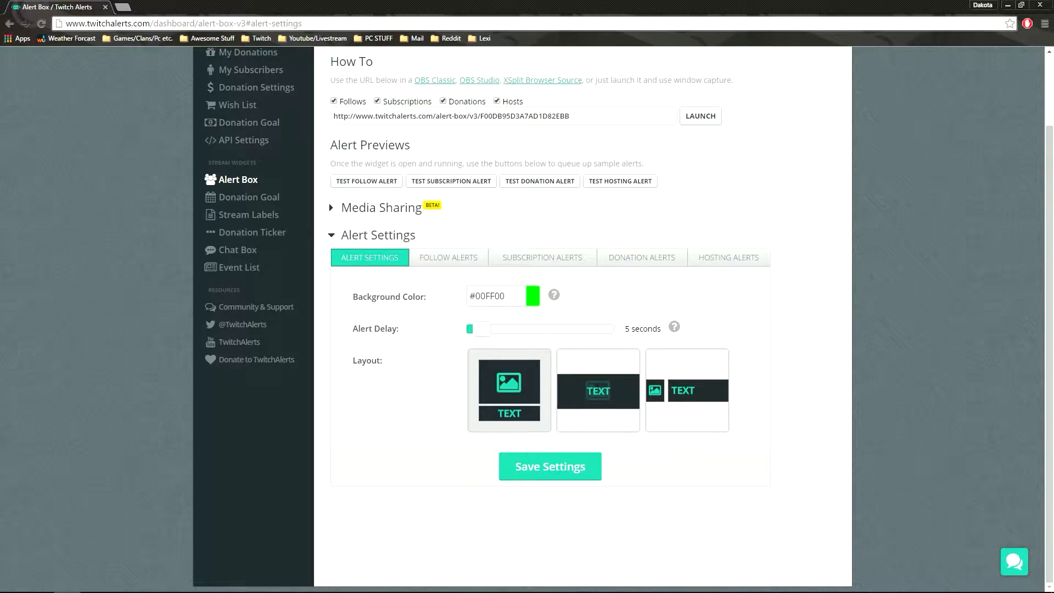
mouse_move(430, 374)
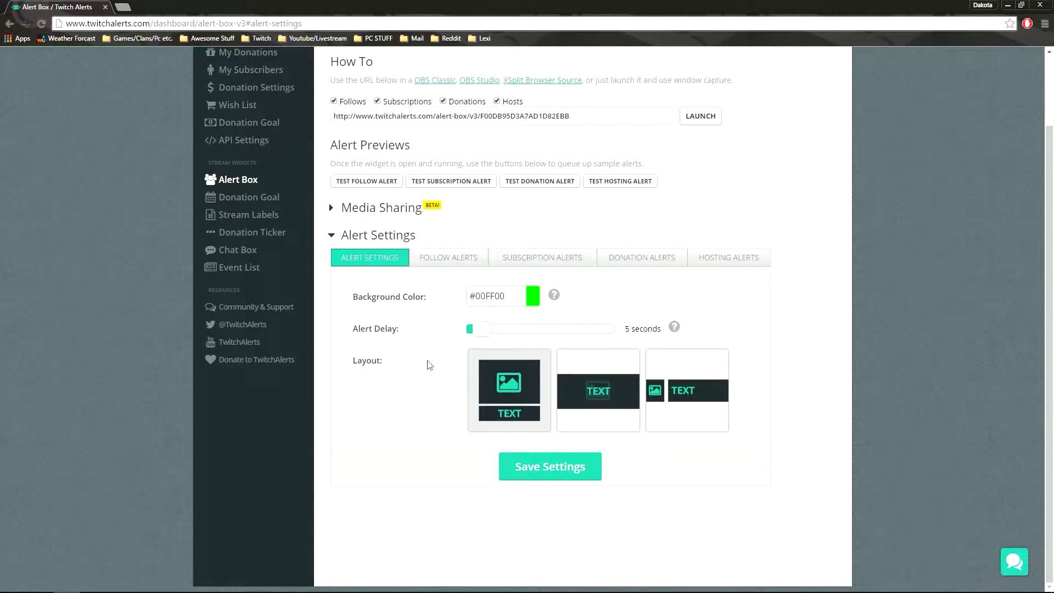
mouse_move(644, 317)
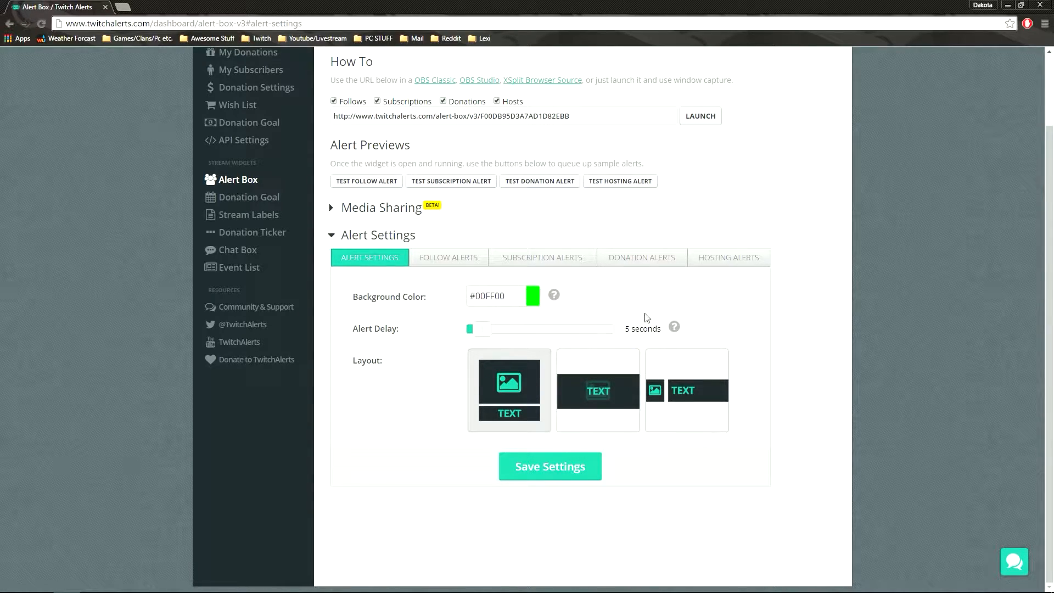
click(448, 257)
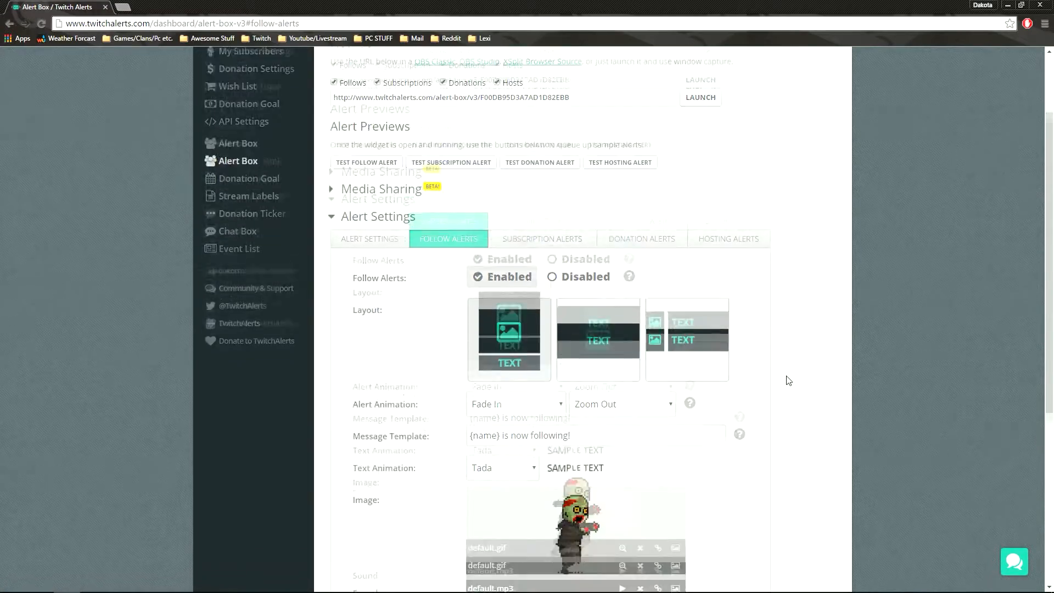
click(542, 238)
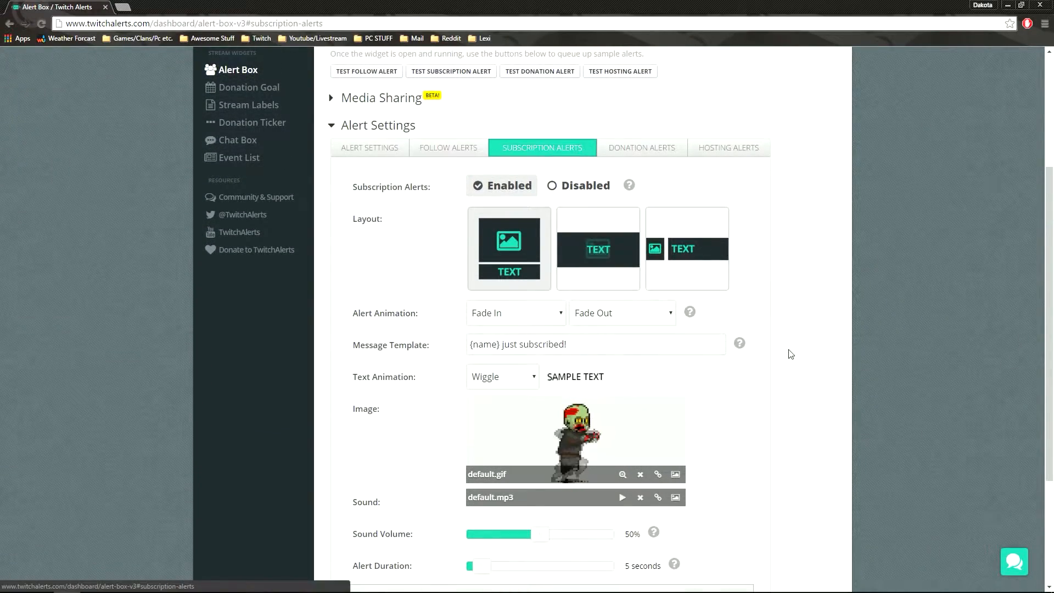
click(641, 147)
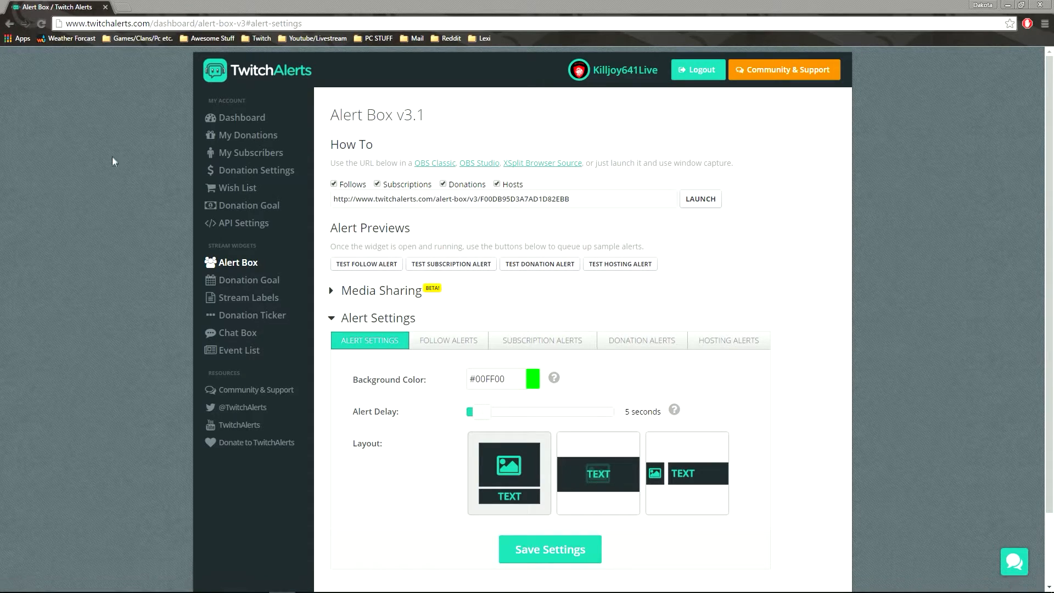
Launch the alert box widget window, play a test donation alert, and view donation settings.
scroll(down, 3)
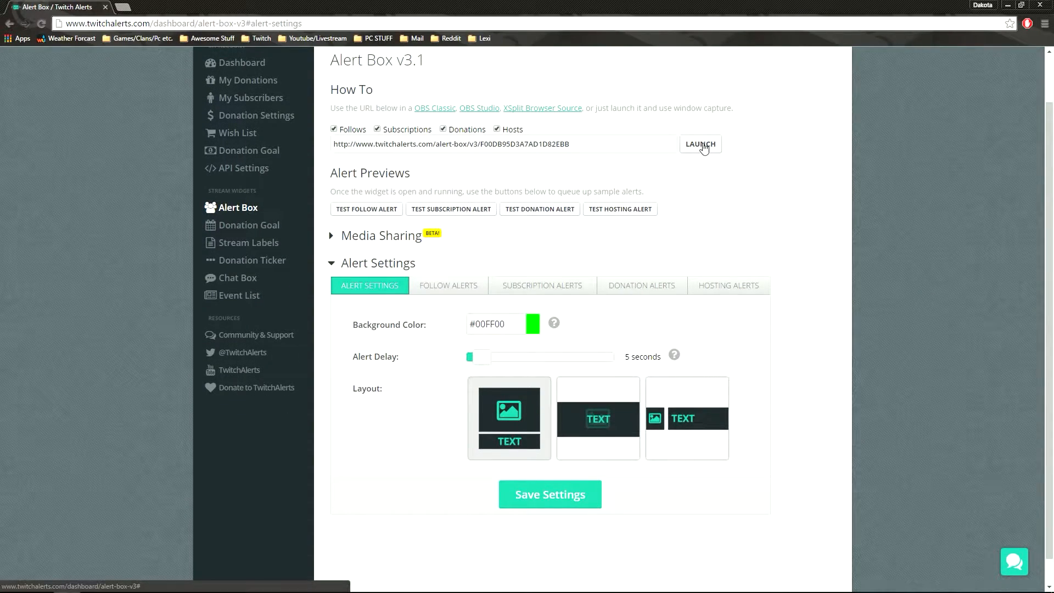
click(701, 144)
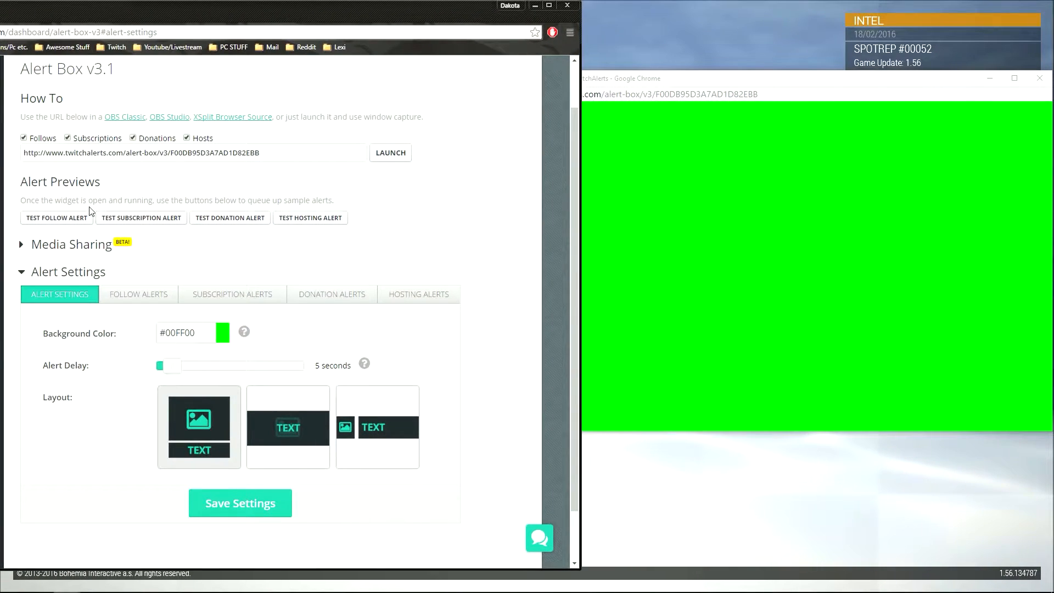
click(56, 218)
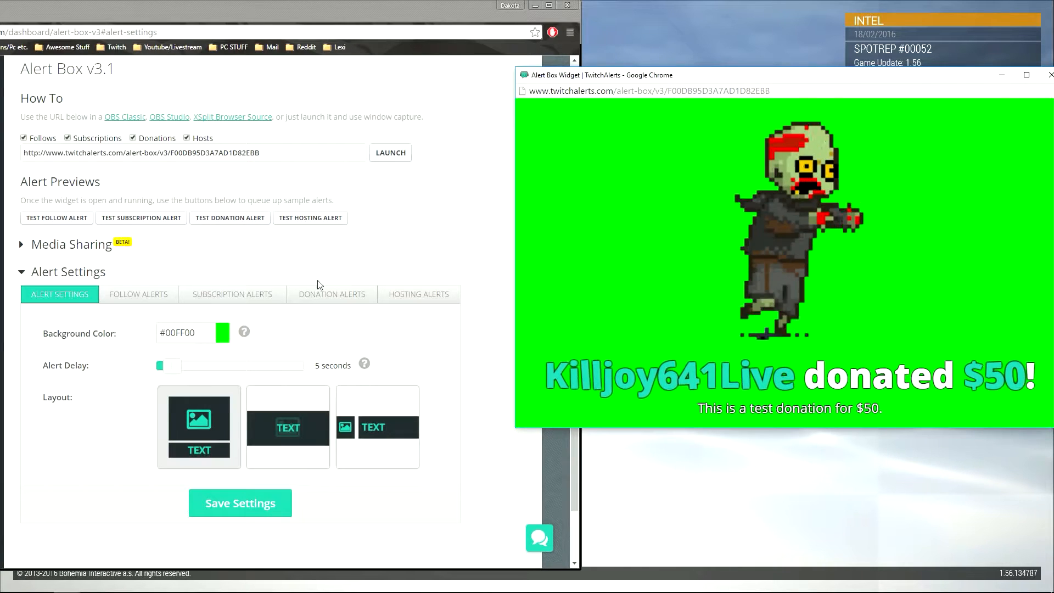
click(332, 294)
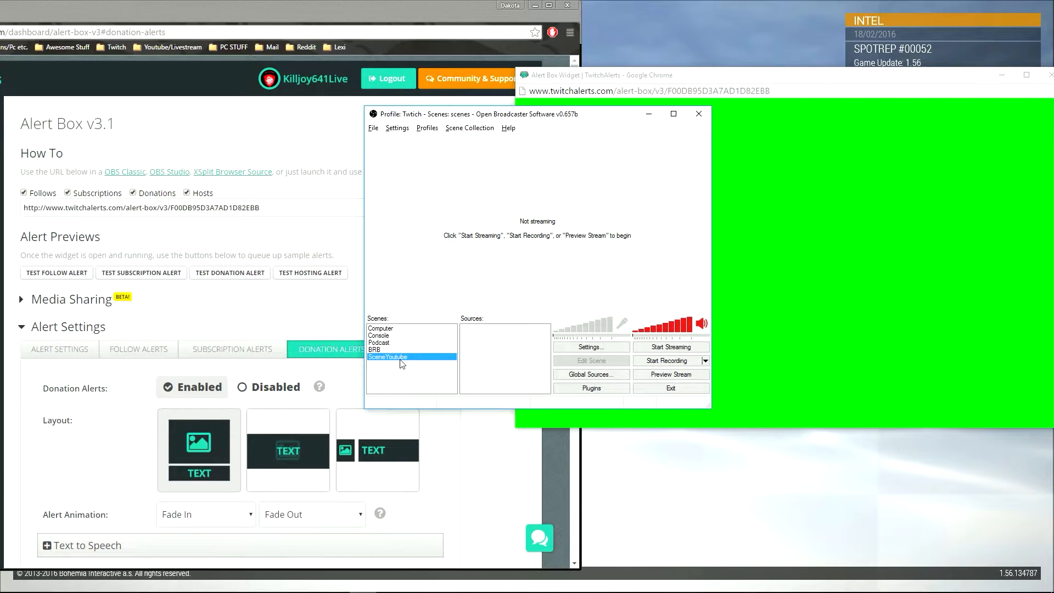
In SceneYoutube, add an Arma 3 Game Capture with anti-cheat compatibility hooking enabled.
right_click(388, 356)
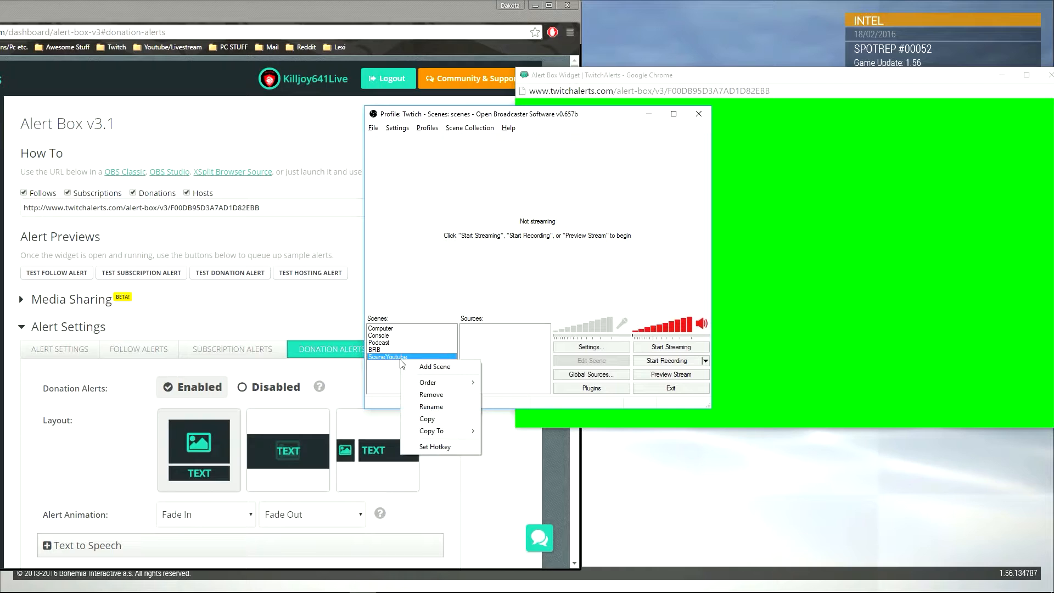
click(494, 343)
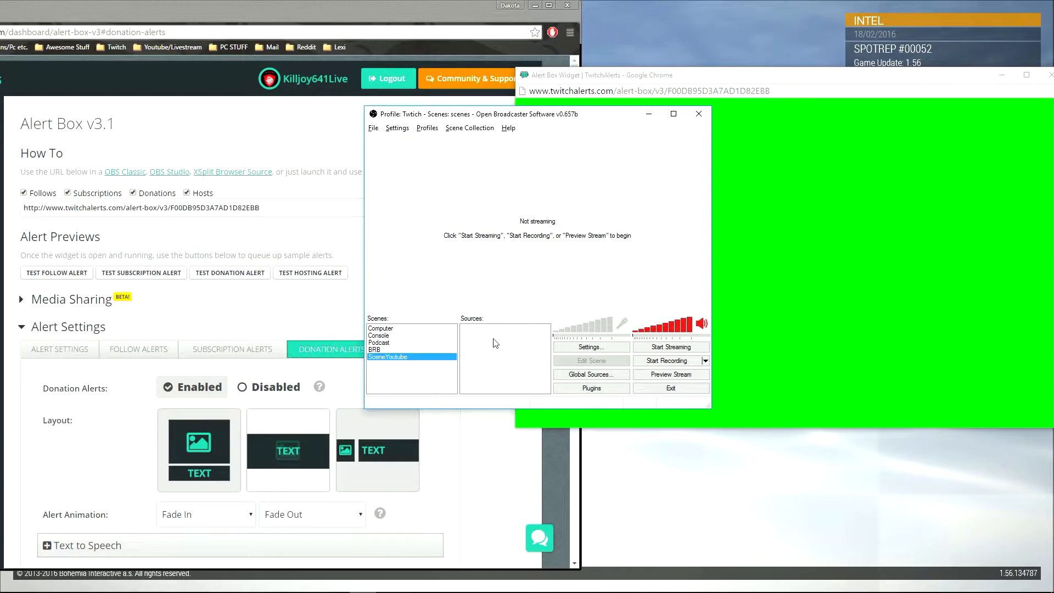
right_click(504, 356)
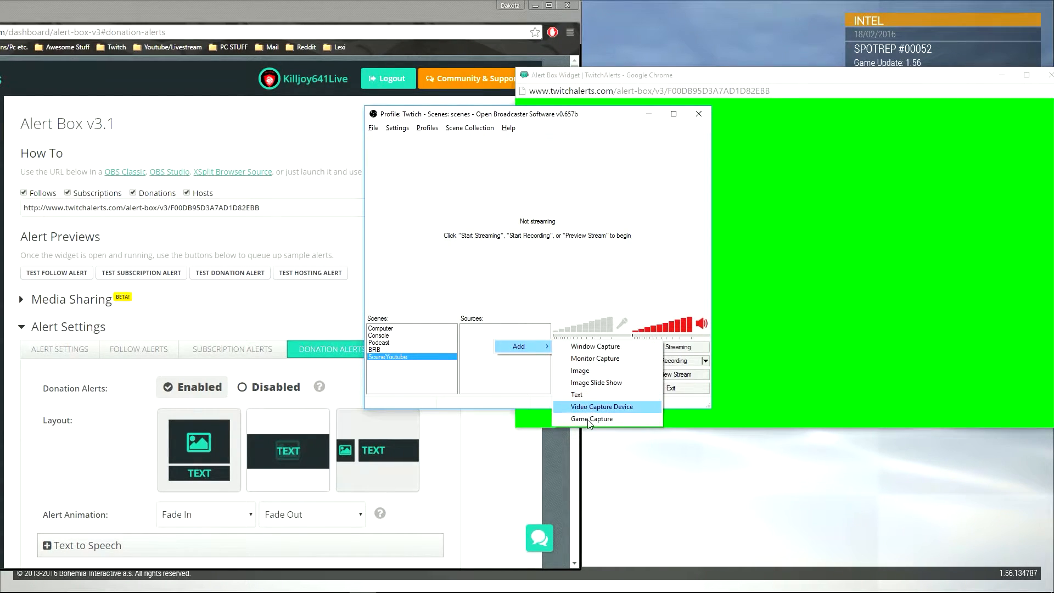
click(591, 418)
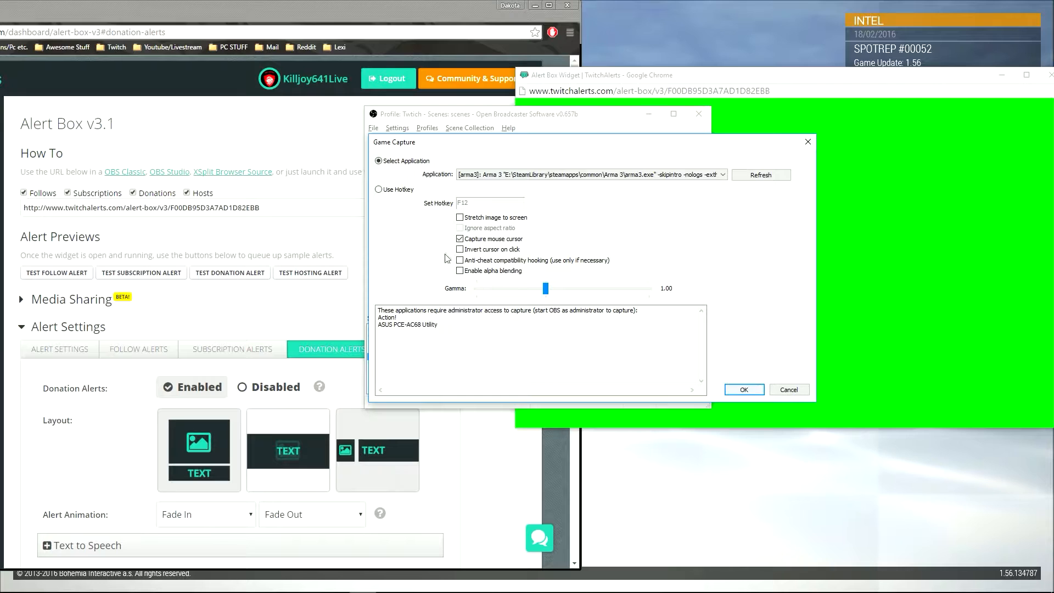
click(459, 260)
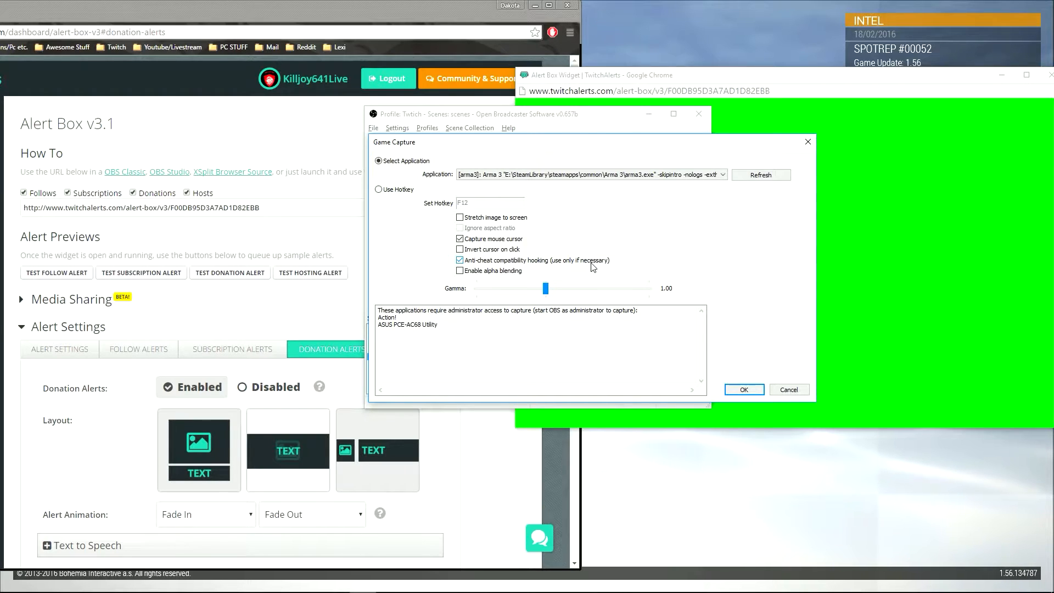
mouse_move(611, 266)
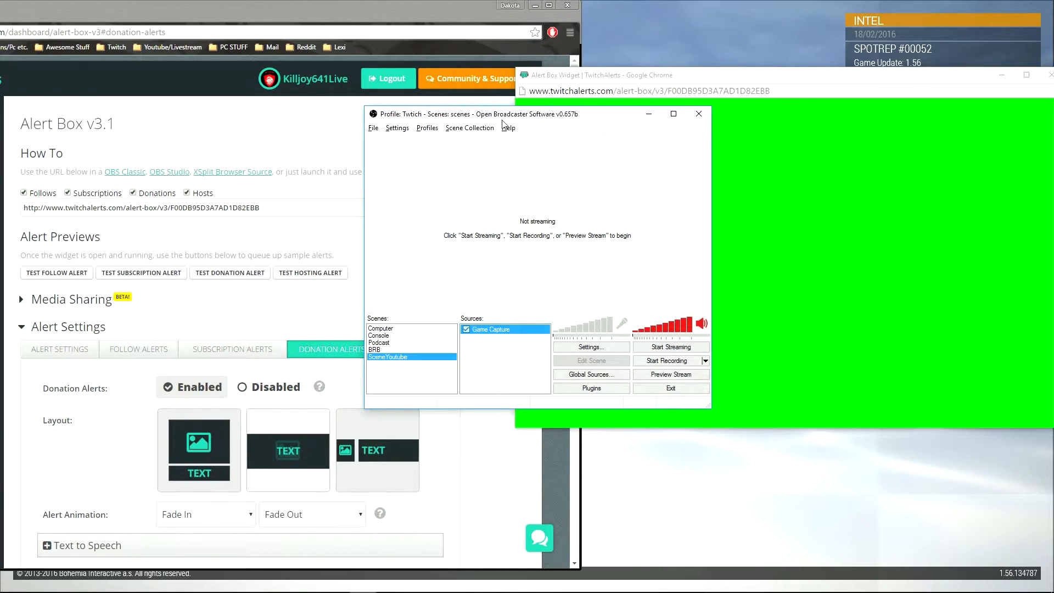
drag(504, 113, 500, 114)
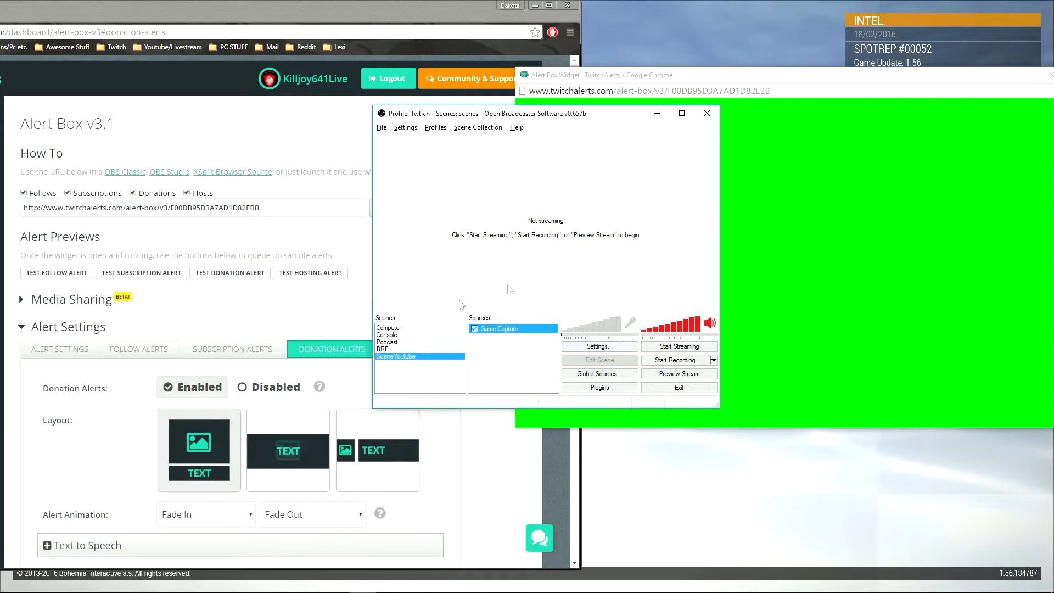
Add a Camera video capture source using the Logitech HD Webcam C615.
right_click(513, 356)
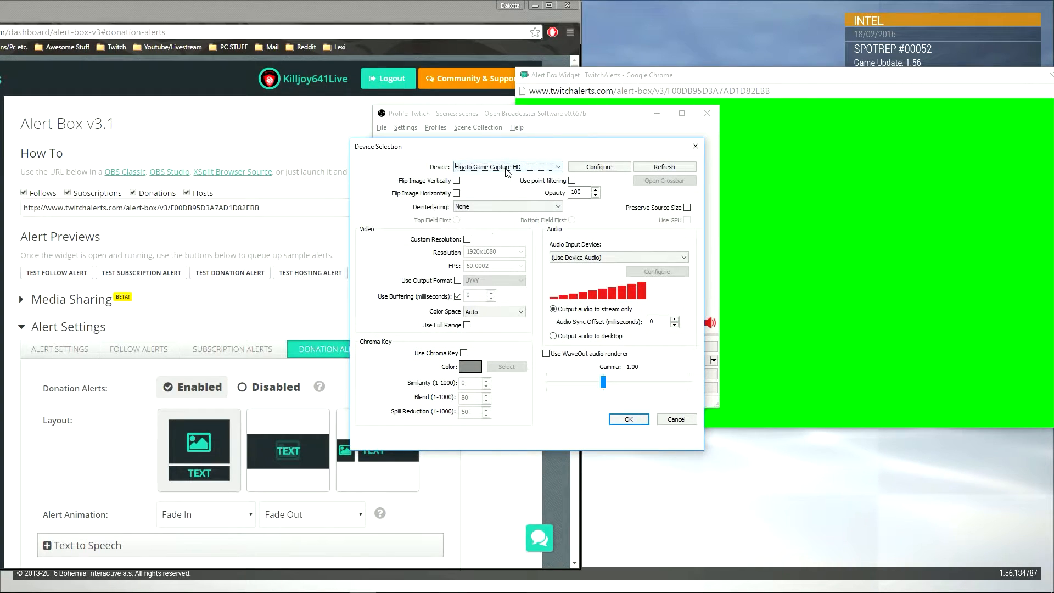
click(504, 166)
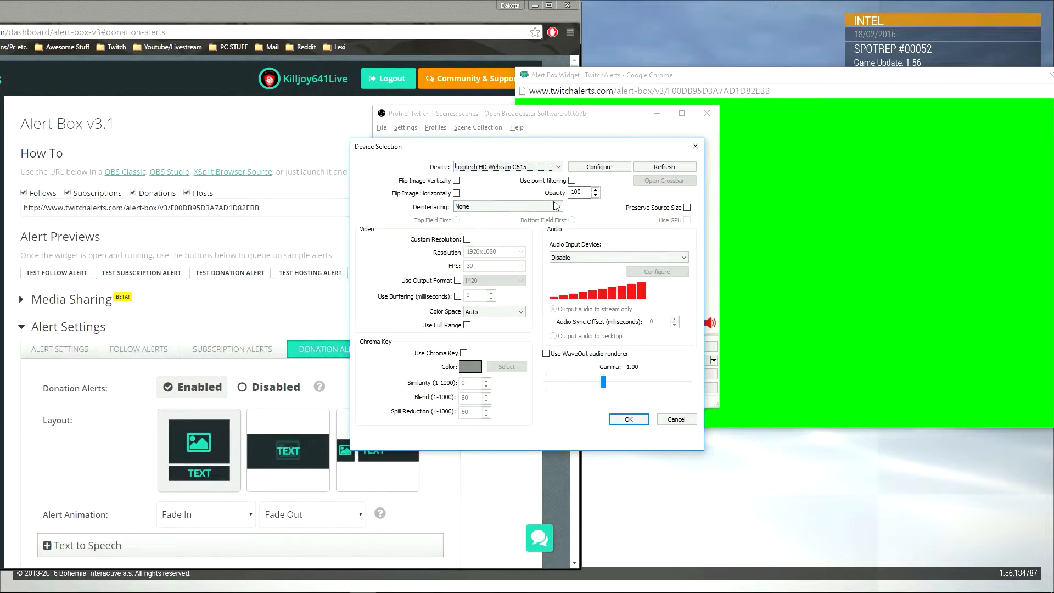
mouse_move(632, 430)
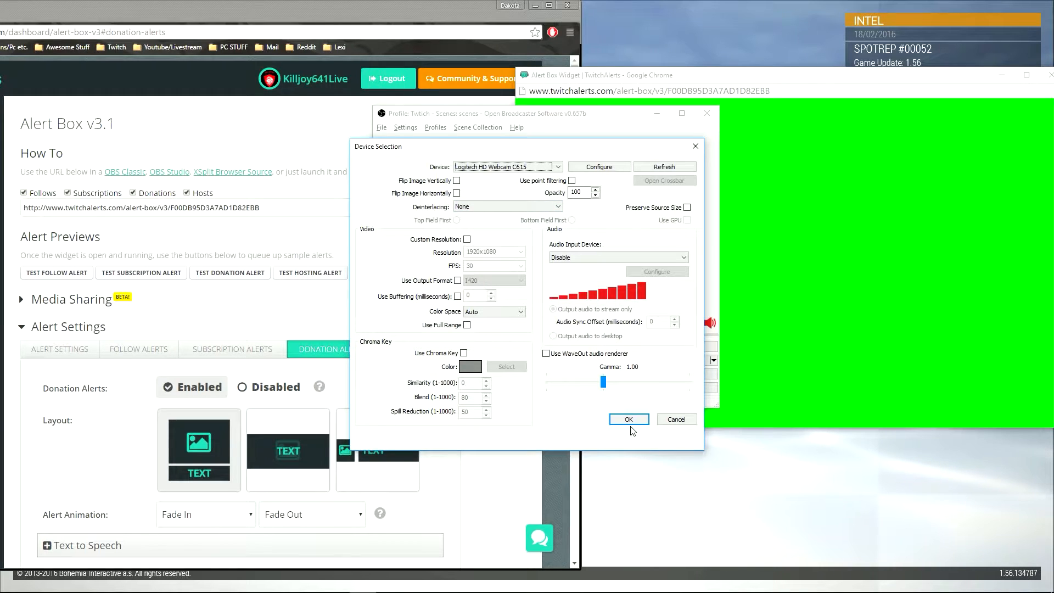
click(628, 419)
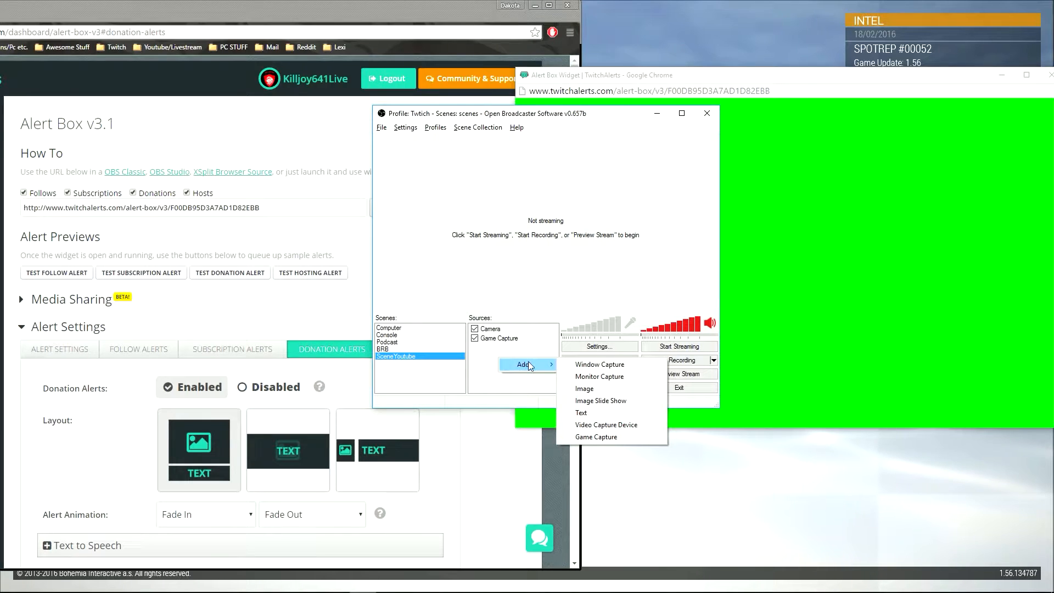
Add a Window Capture named 'Twitch Alerts' capturing the Alert Box Widget Chrome window.
click(598, 365)
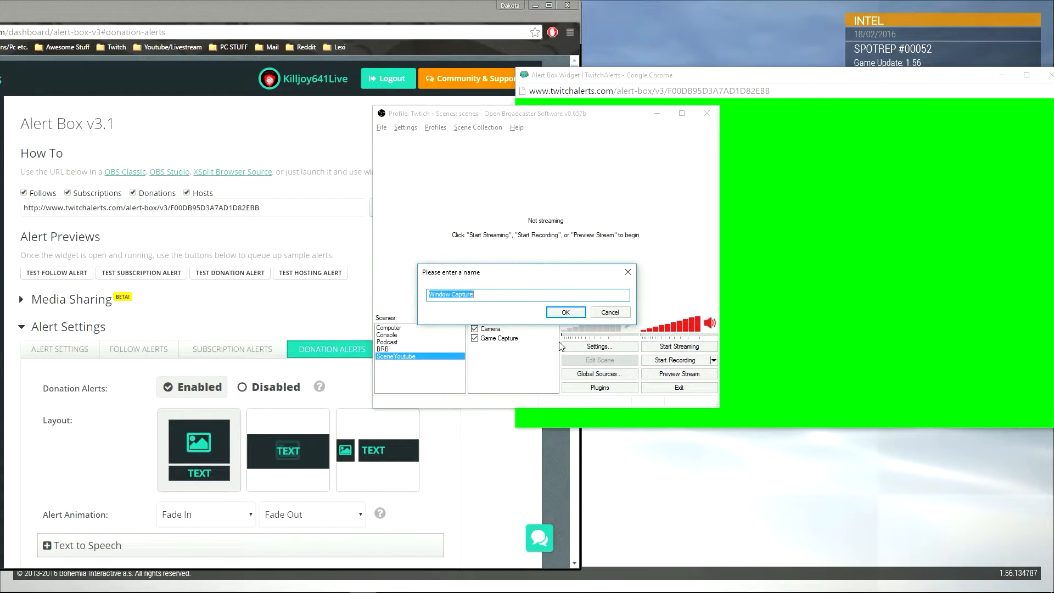
text(Twitch Alert)
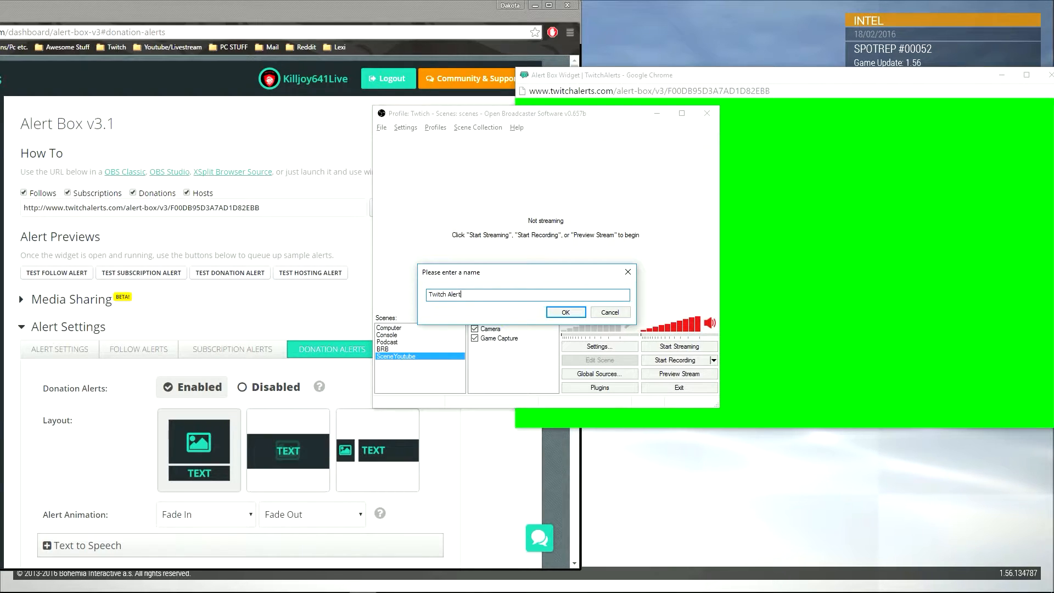
click(565, 312)
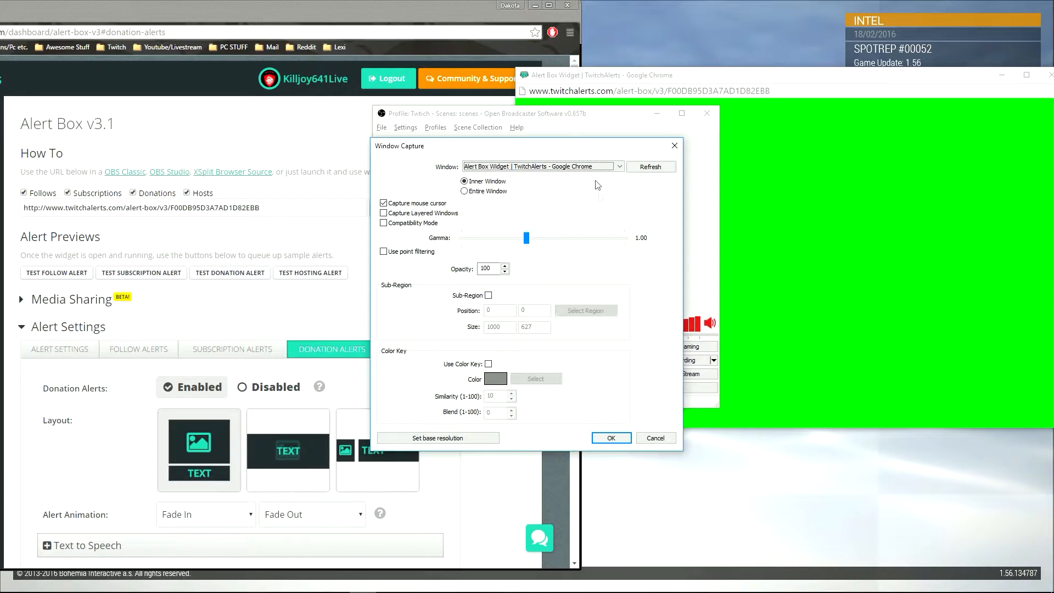
click(617, 166)
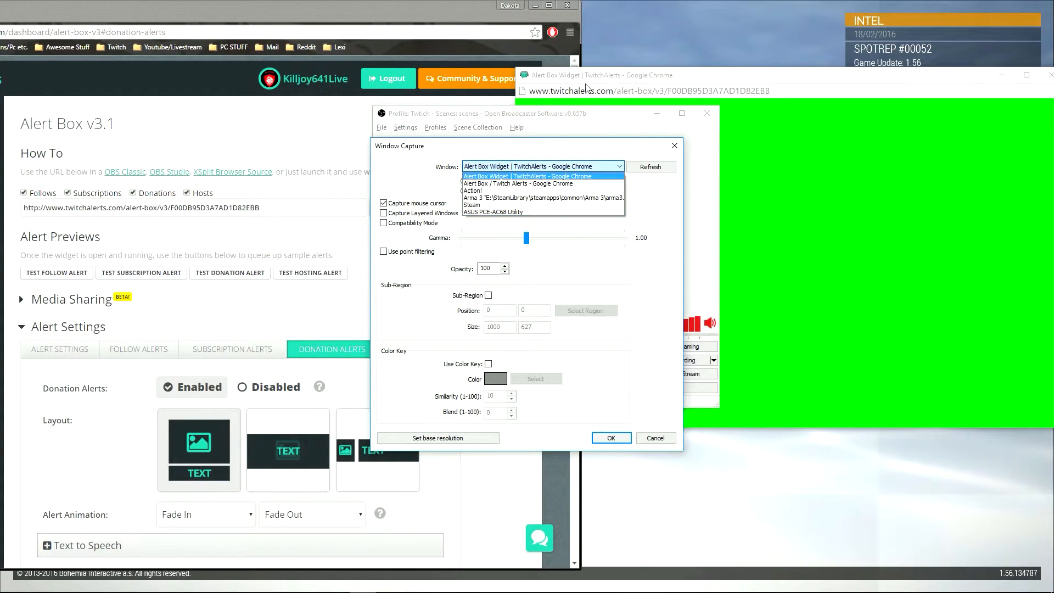
mouse_move(710, 162)
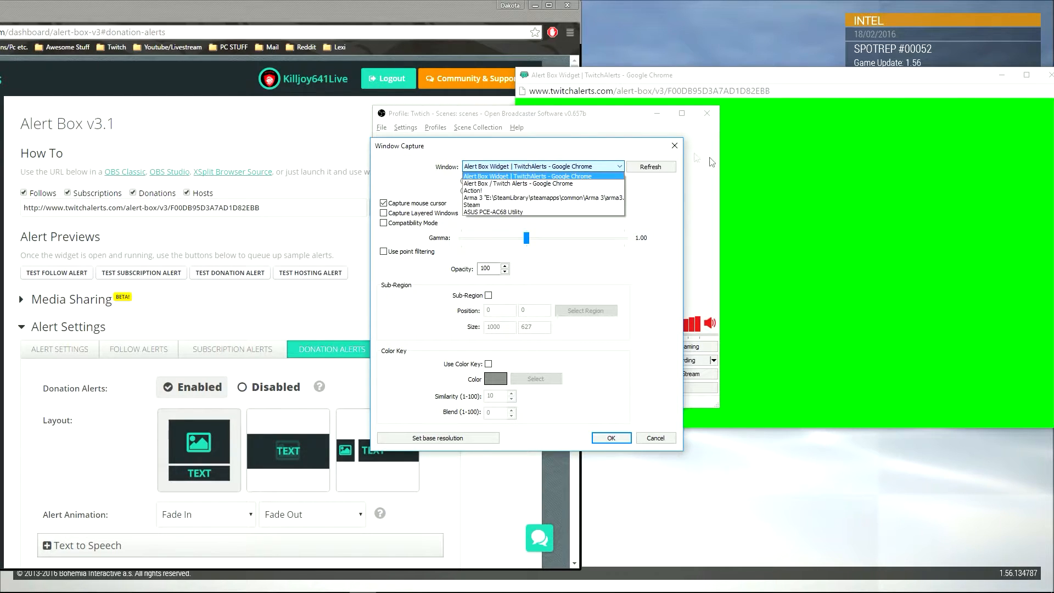
click(528, 176)
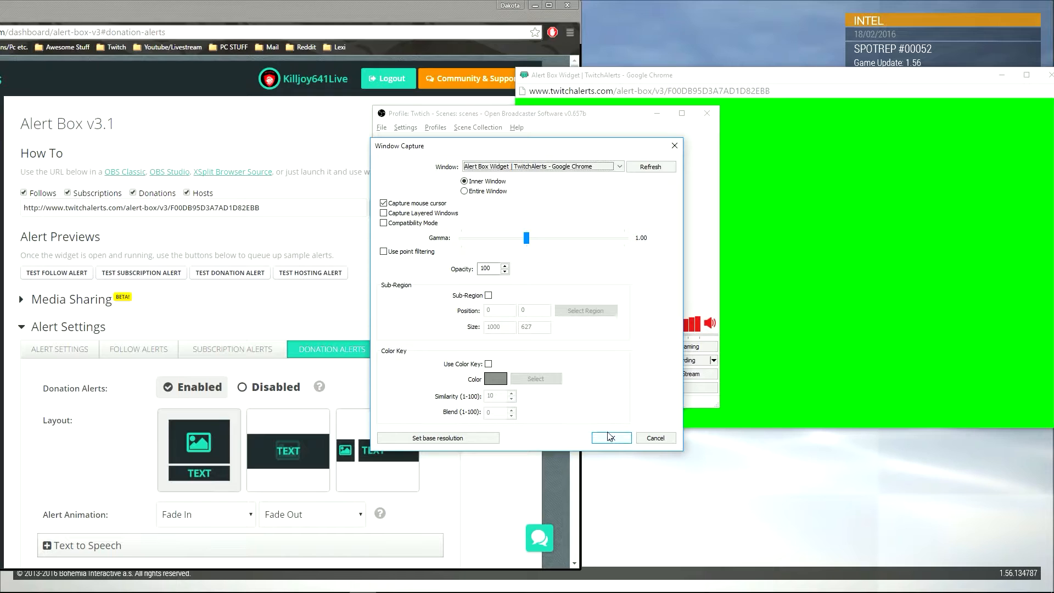
click(610, 437)
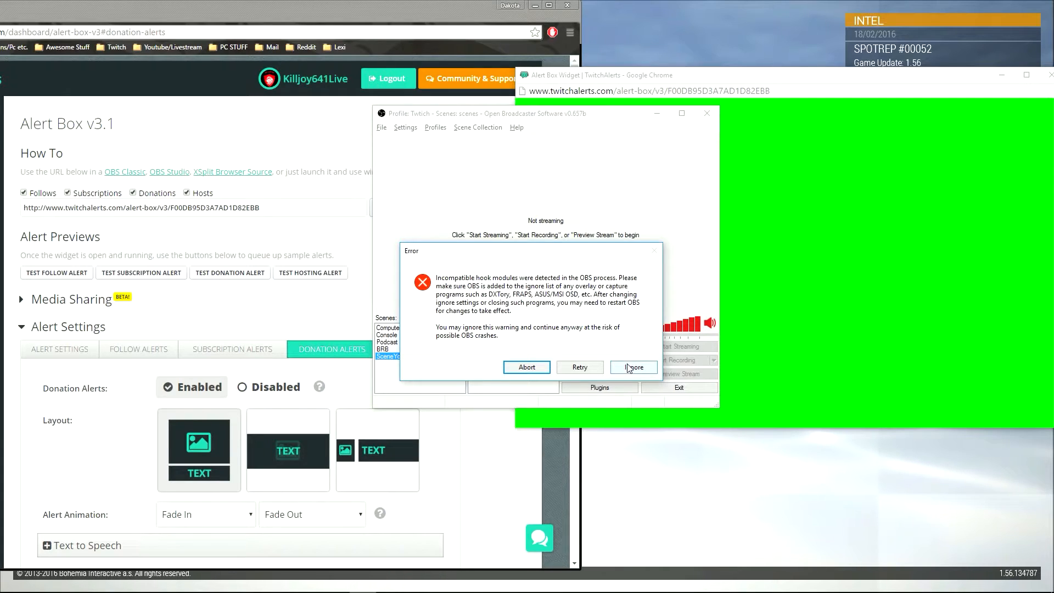
Ignore the hook module warning, move Camera above Twitch Alerts, and select the alert box.
click(632, 367)
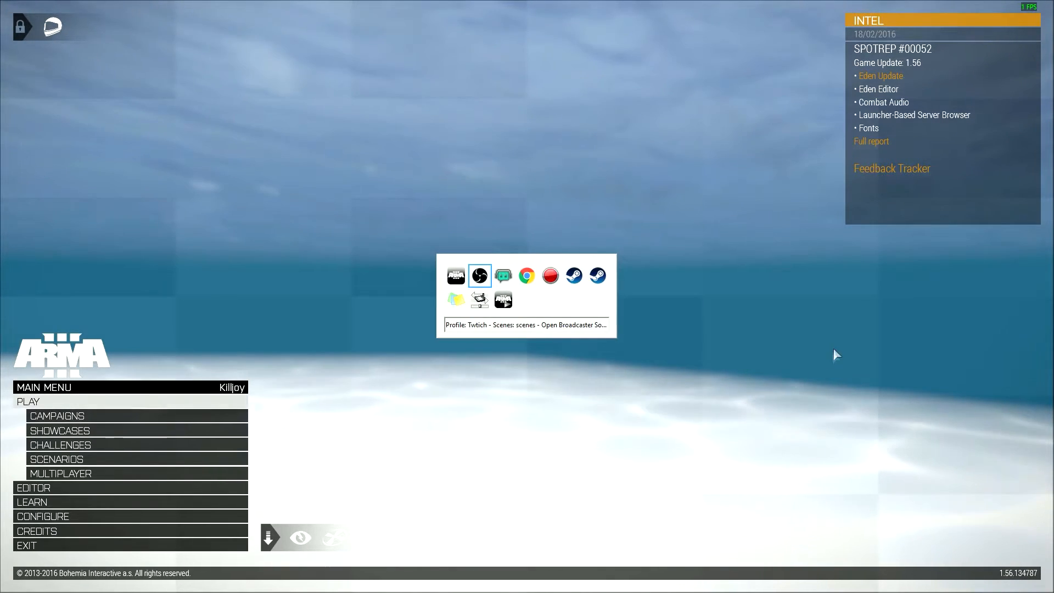
click(479, 276)
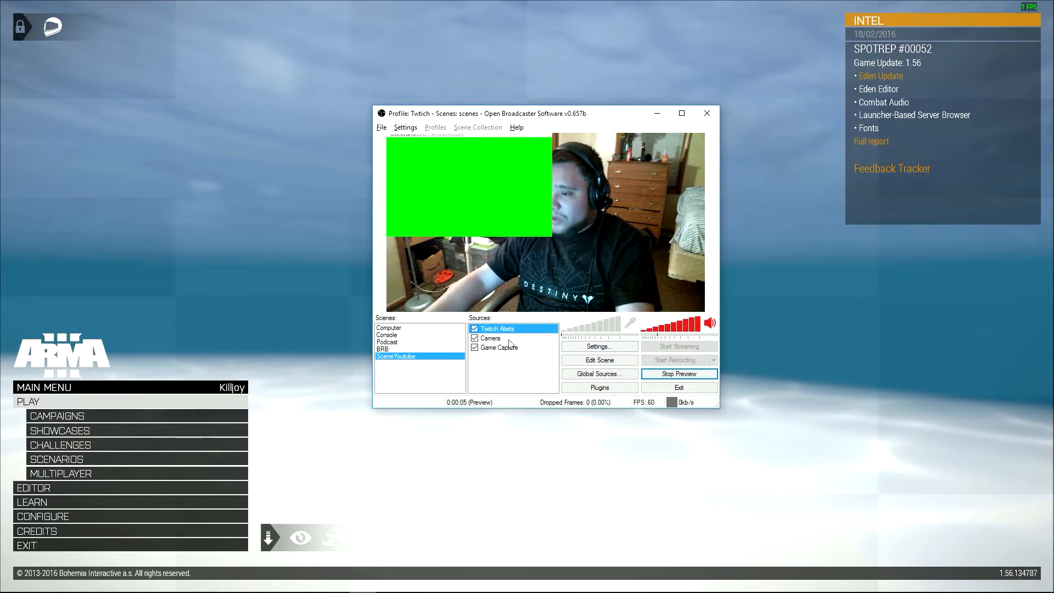
right_click(491, 338)
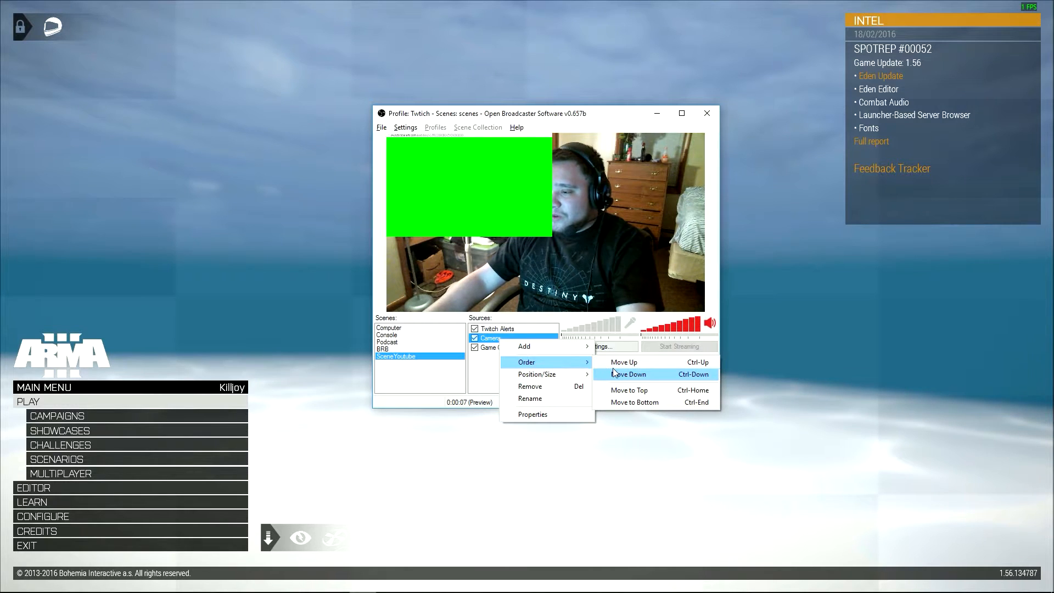
click(629, 374)
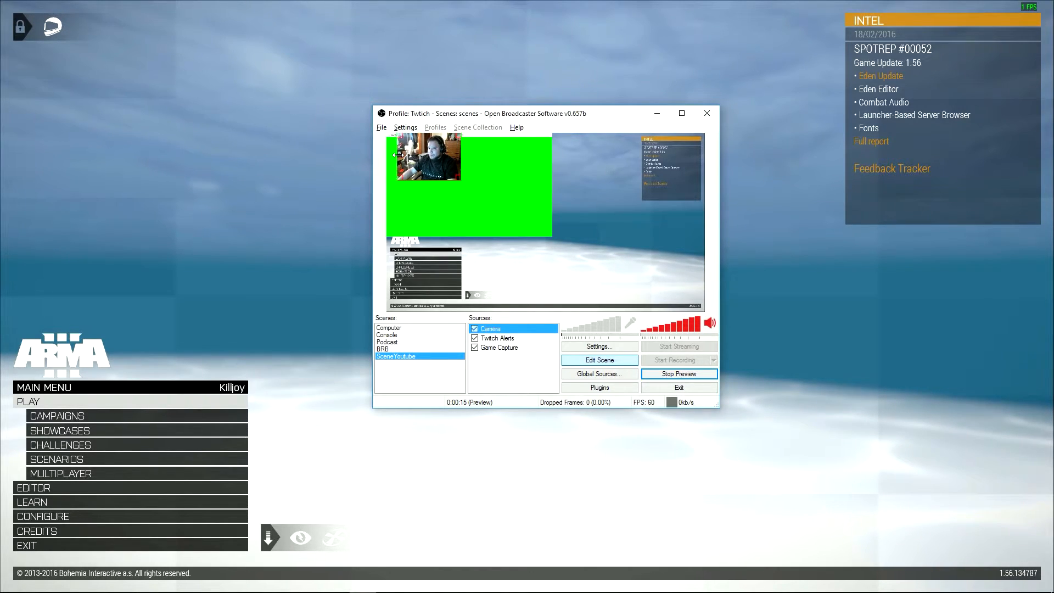
mouse_move(557, 189)
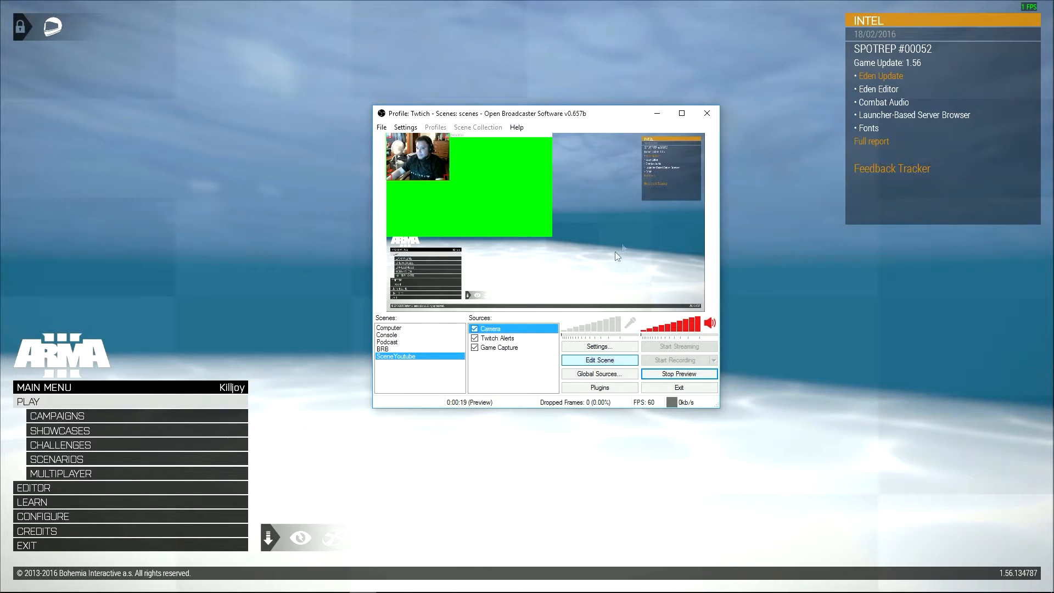
click(497, 338)
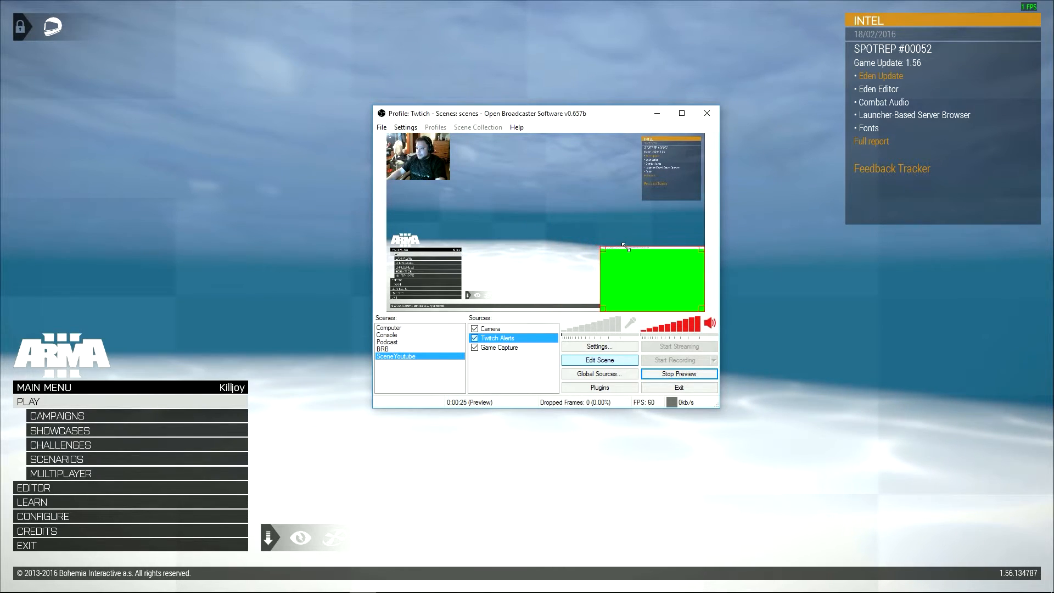
click(681, 113)
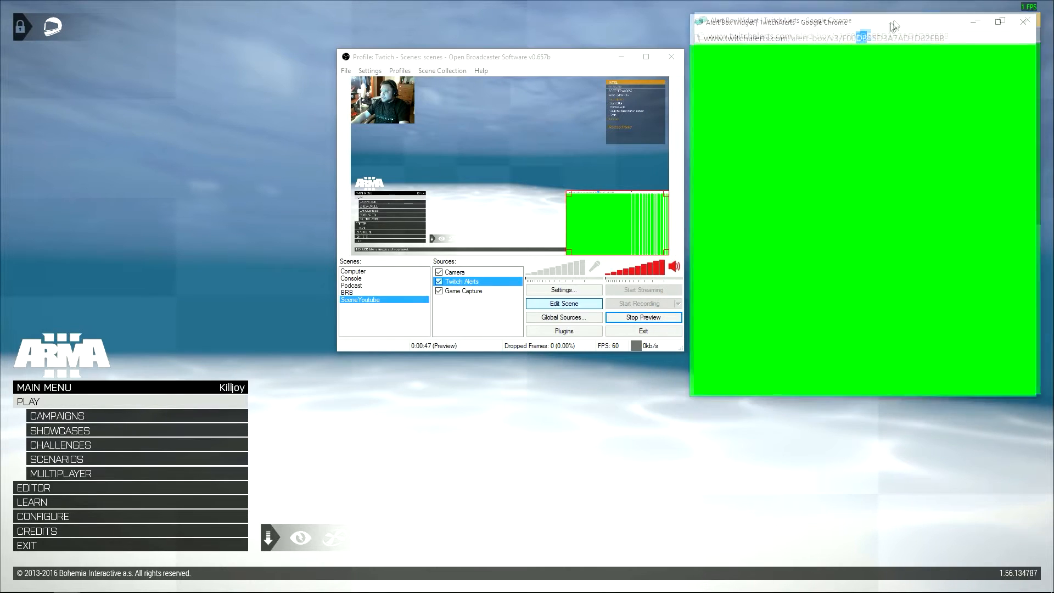
Start the preview, drag the Twitch Alerts capture into the bottom-right corner, then return to Arma 3.
click(642, 317)
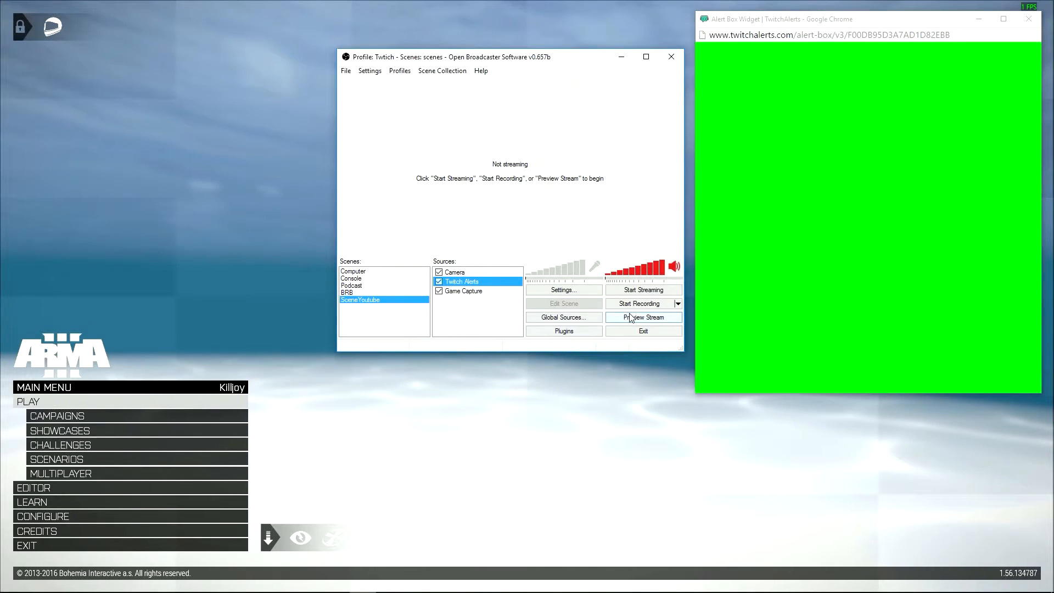
click(643, 317)
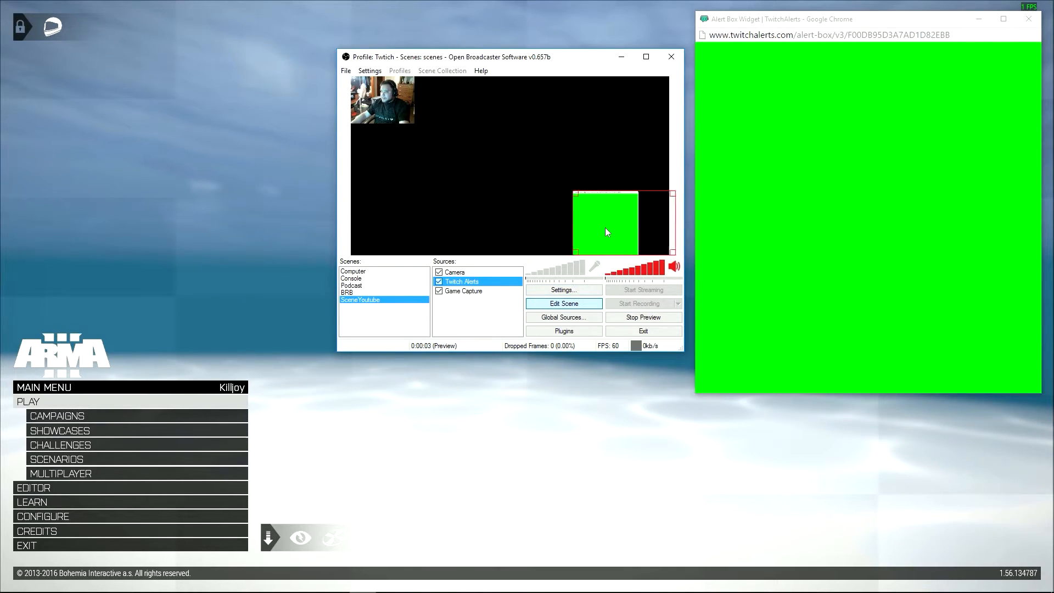
drag(604, 225, 631, 234)
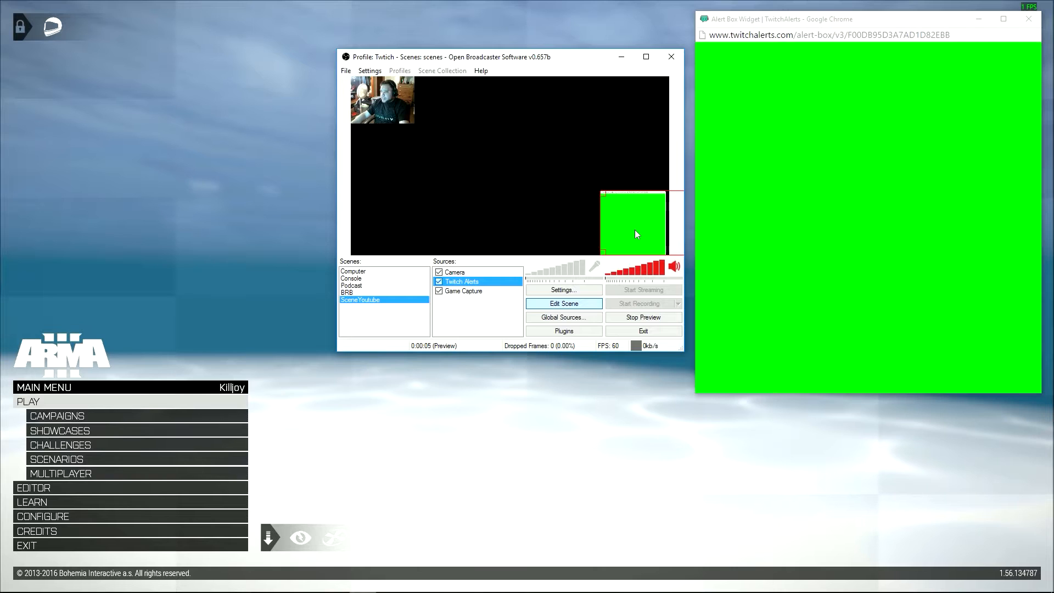
drag(631, 222, 596, 222)
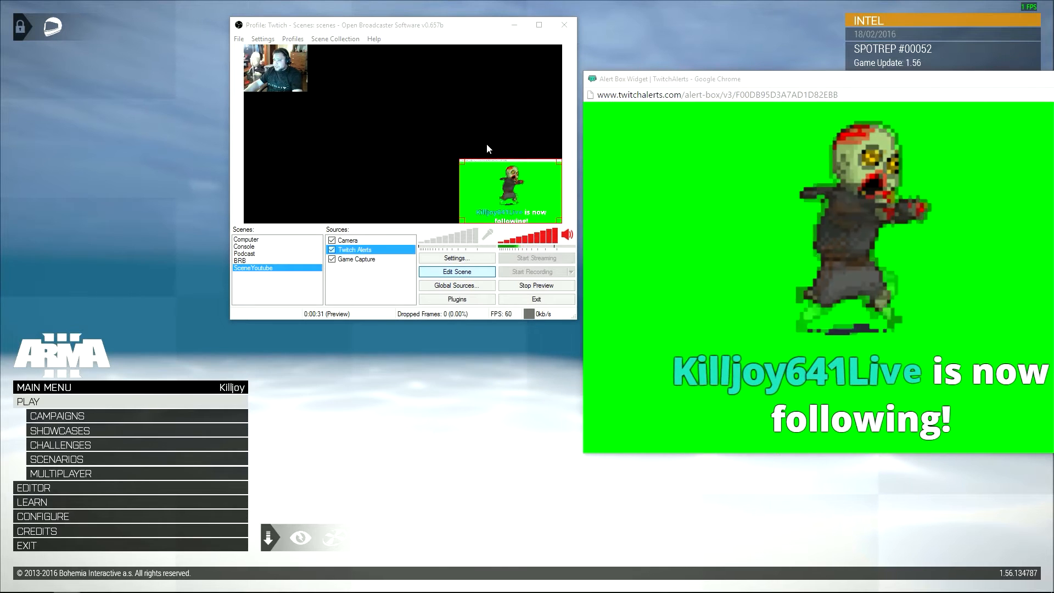
key(alt+tab)
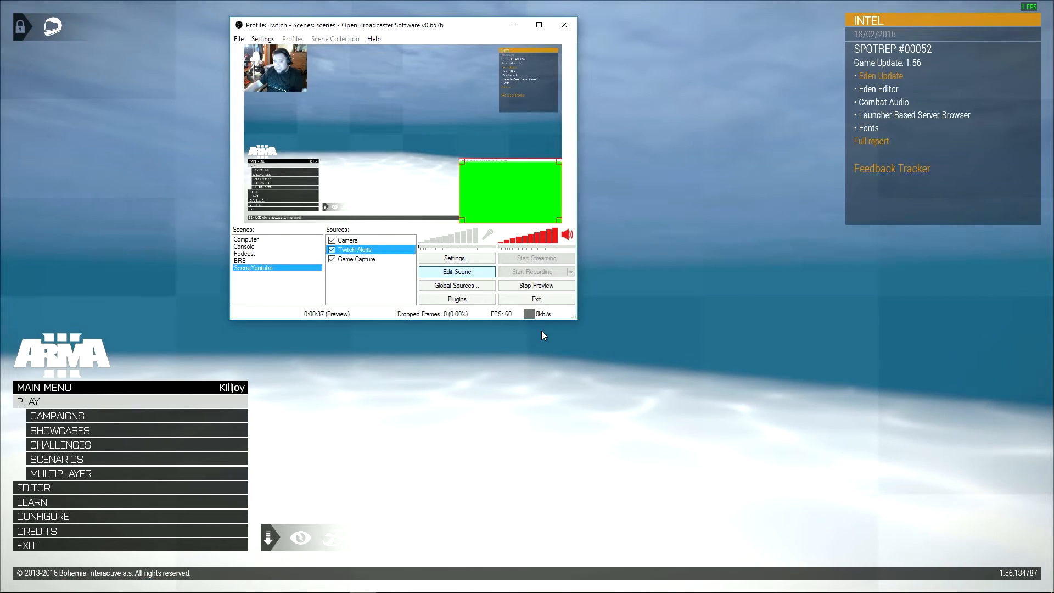
mouse_move(477, 206)
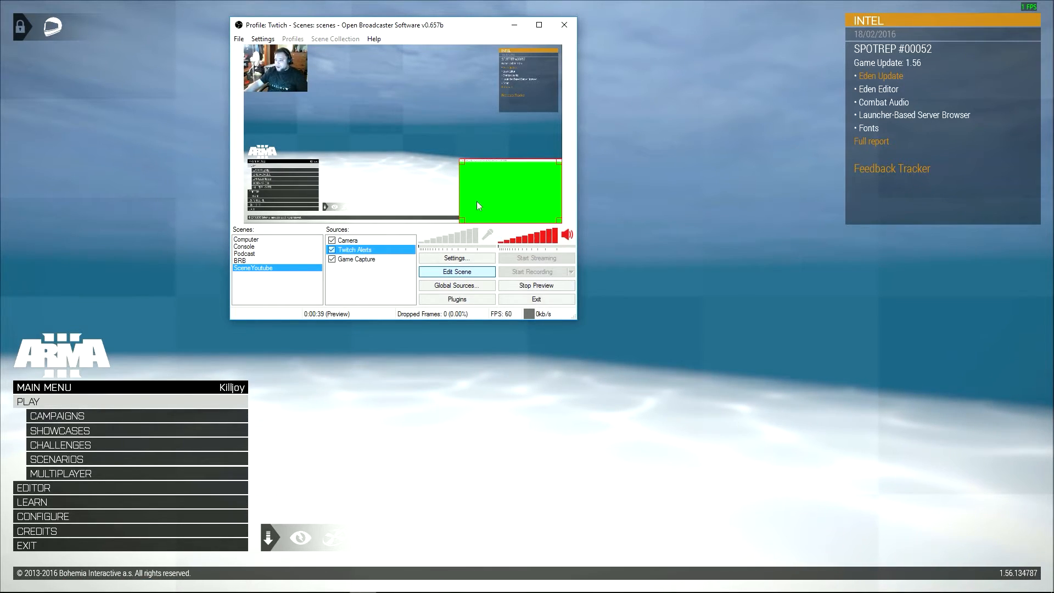
In Twitch Alerts properties, capture a selected sub-region and color-key out the green background.
right_click(353, 249)
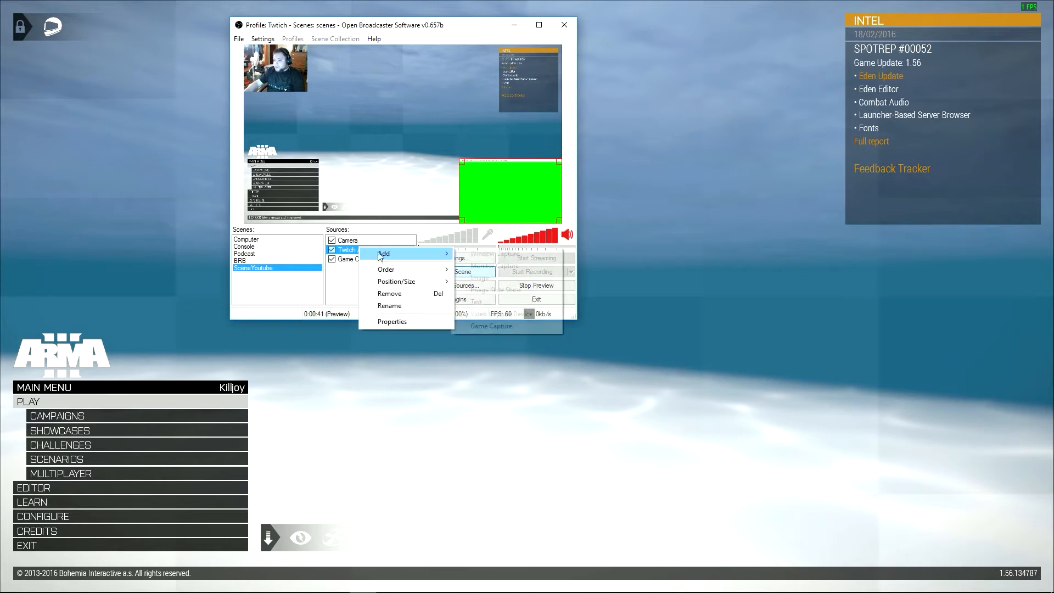
click(392, 321)
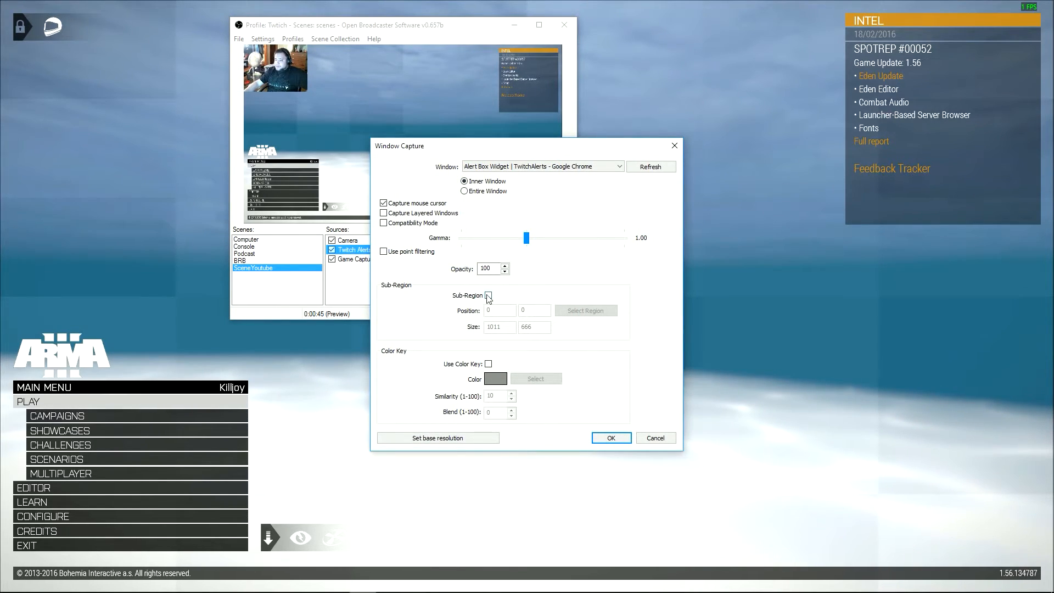
click(488, 296)
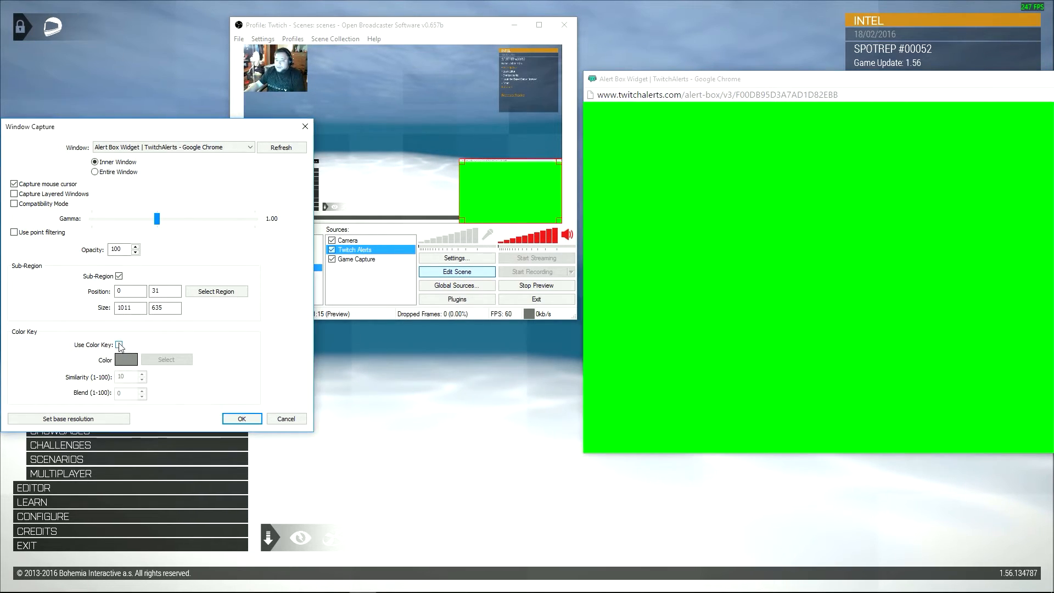
click(119, 344)
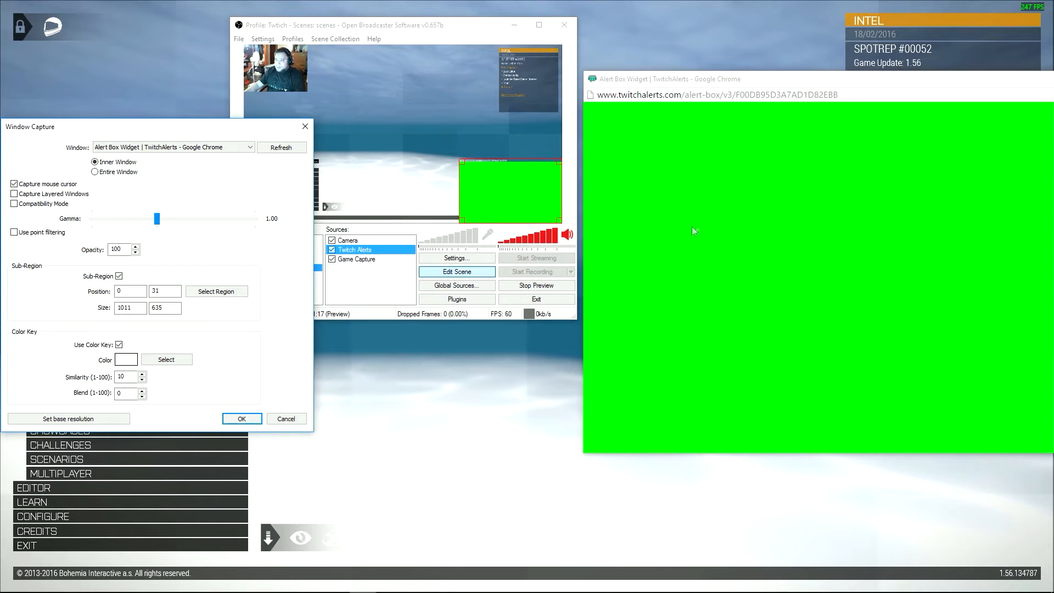
mouse_move(603, 253)
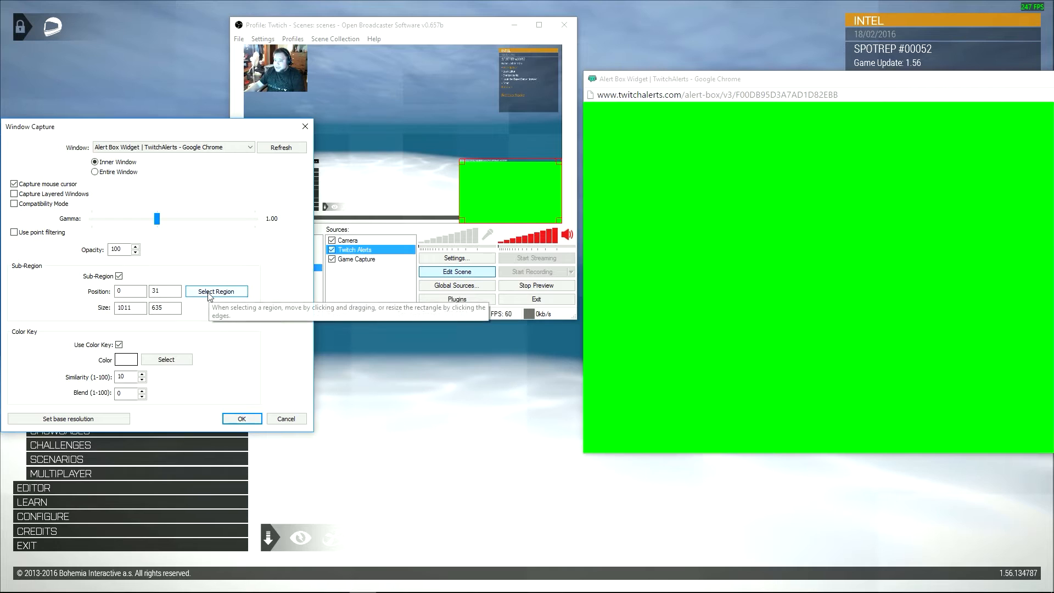
click(217, 291)
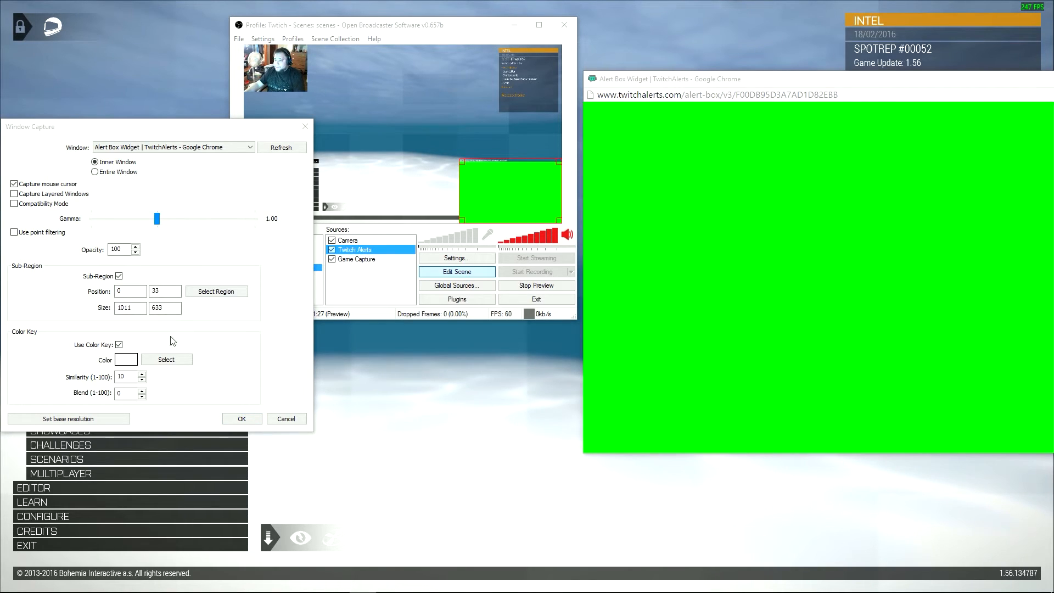
click(165, 359)
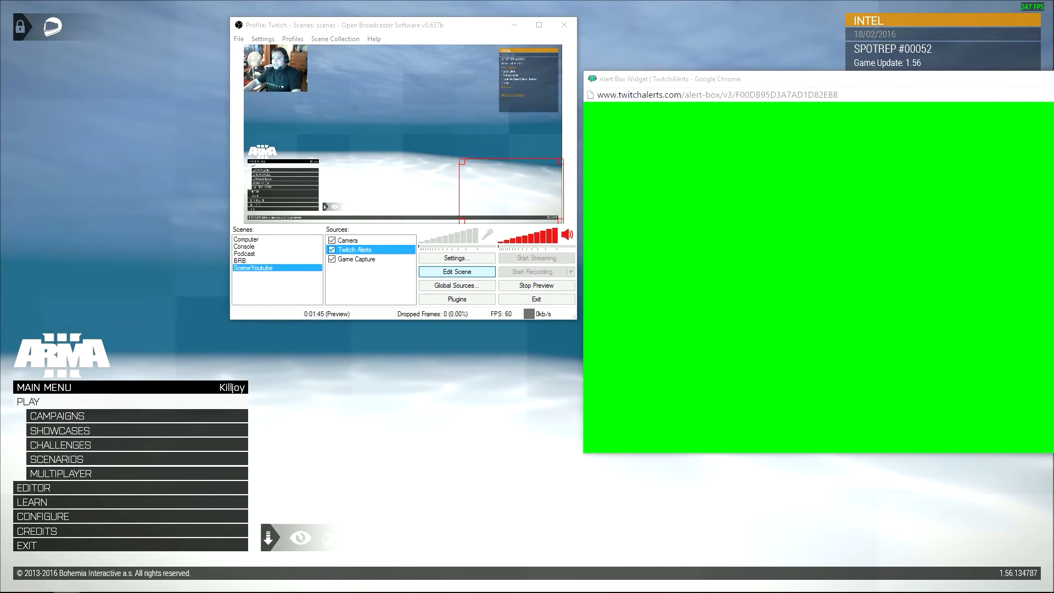
Maximize the OBS window to inspect the keyed follow alert over Arma 3.
click(539, 25)
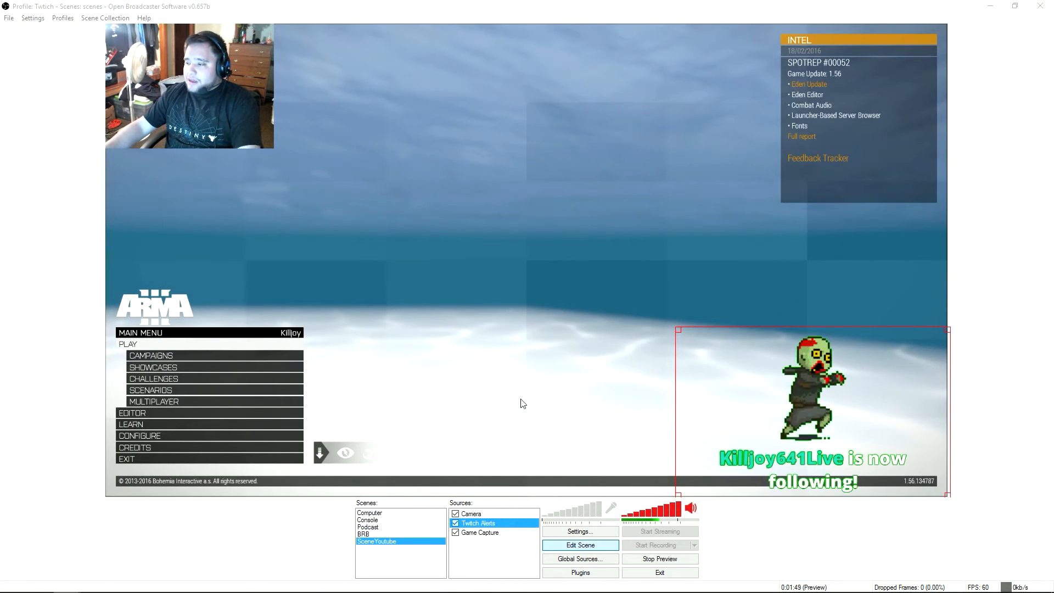
mouse_move(699, 351)
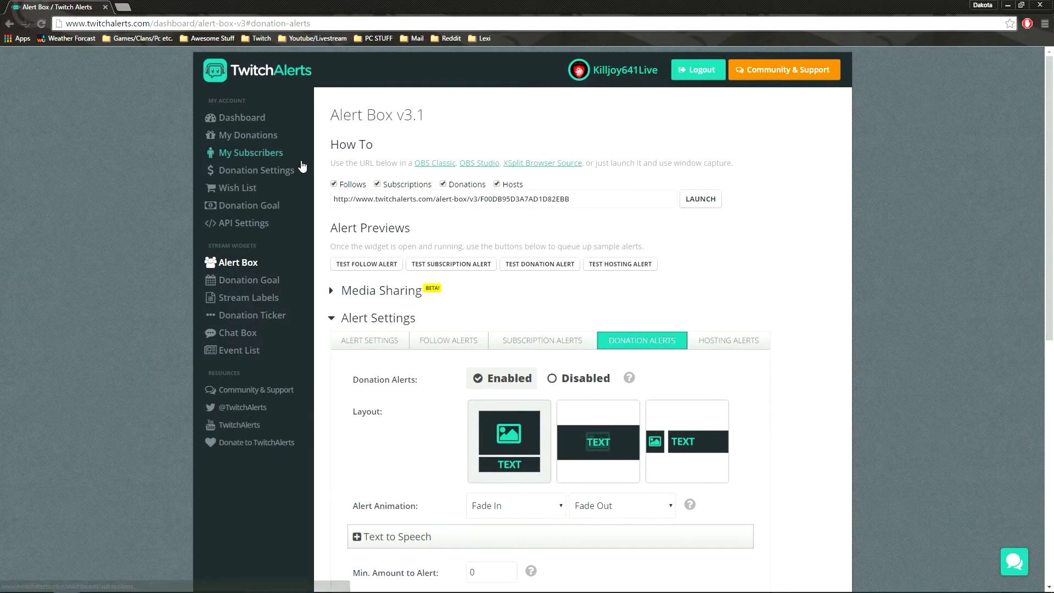
Open TwitchAlerts Donation Settings, showing USD currency, minimum 1 and suggested amount 5.00.
click(247, 135)
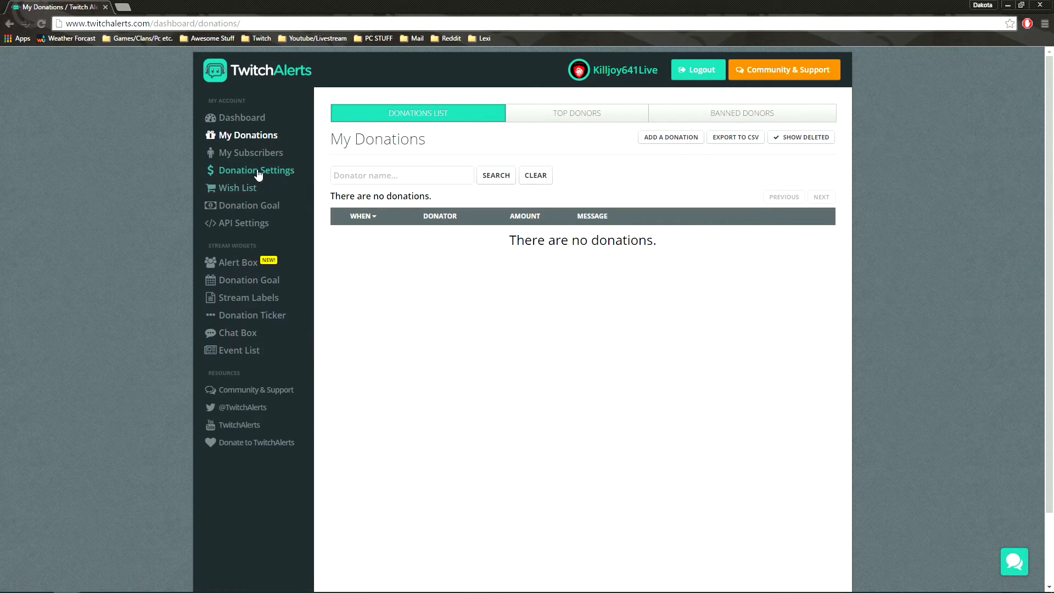
click(257, 170)
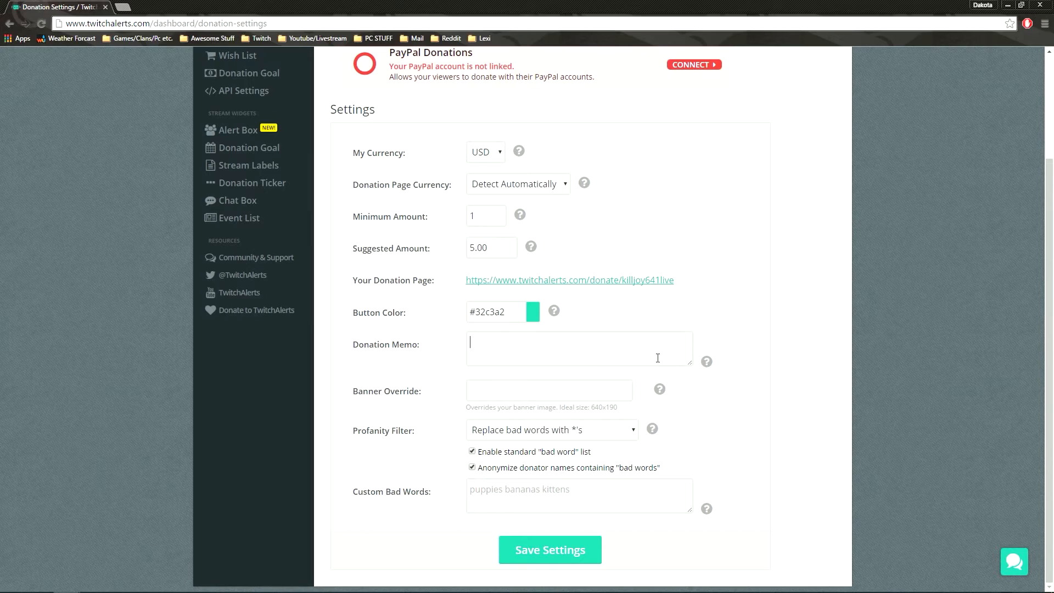
click(548, 390)
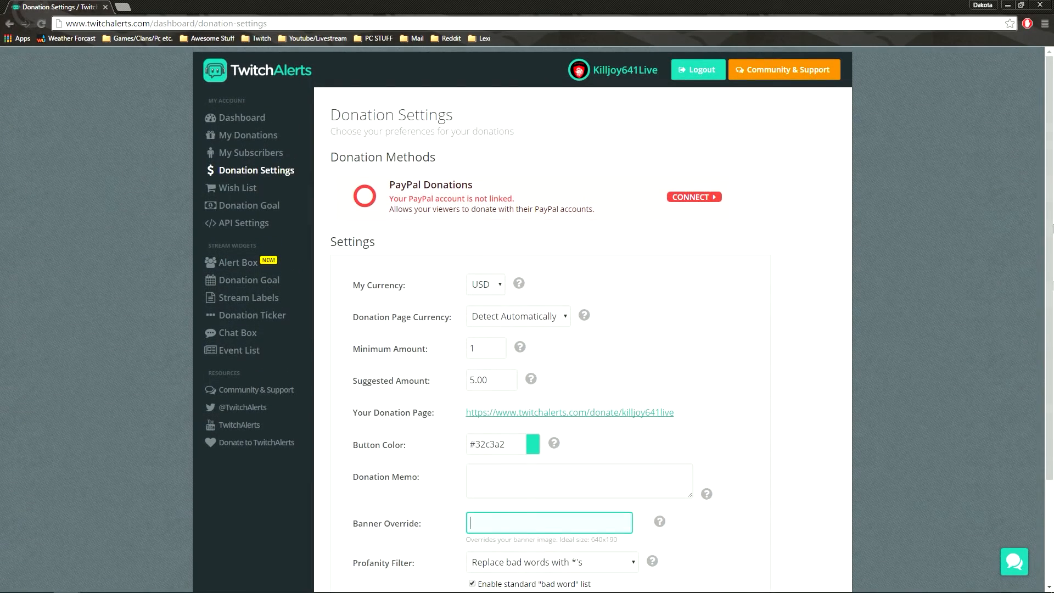
scroll(down, 3)
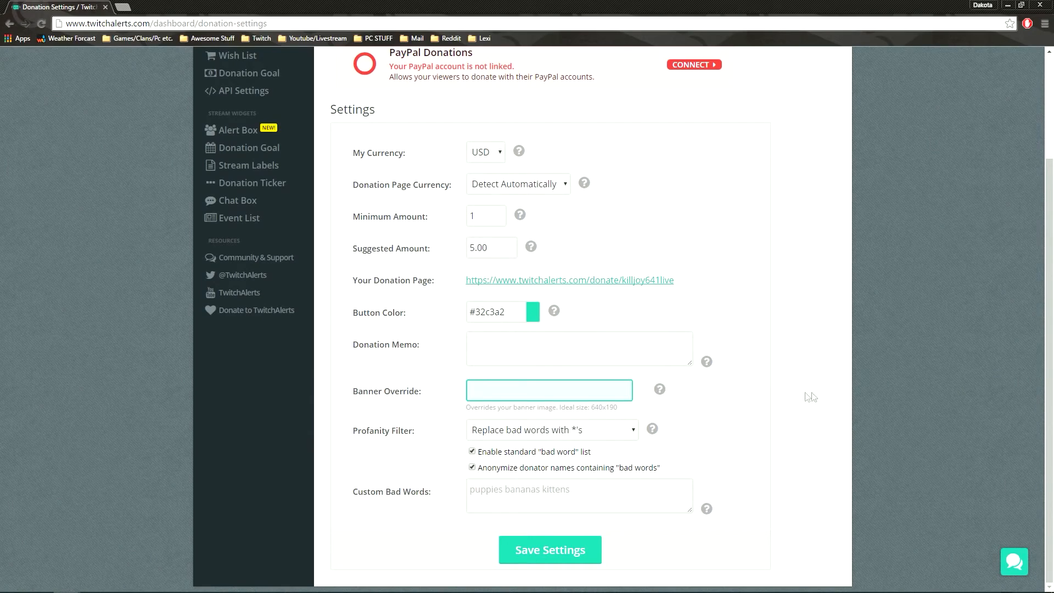
mouse_move(806, 396)
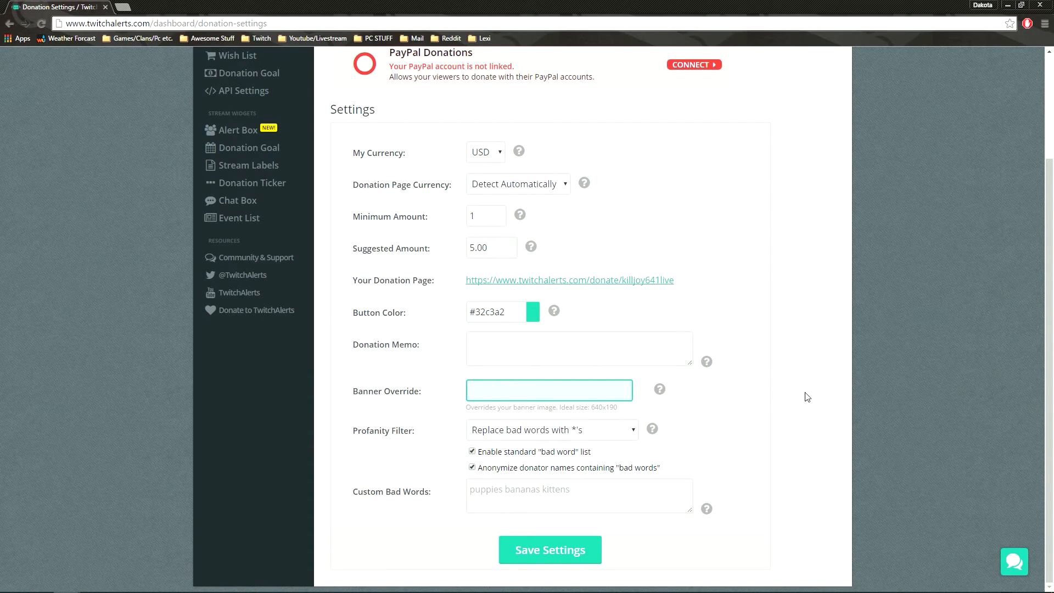
click(578, 496)
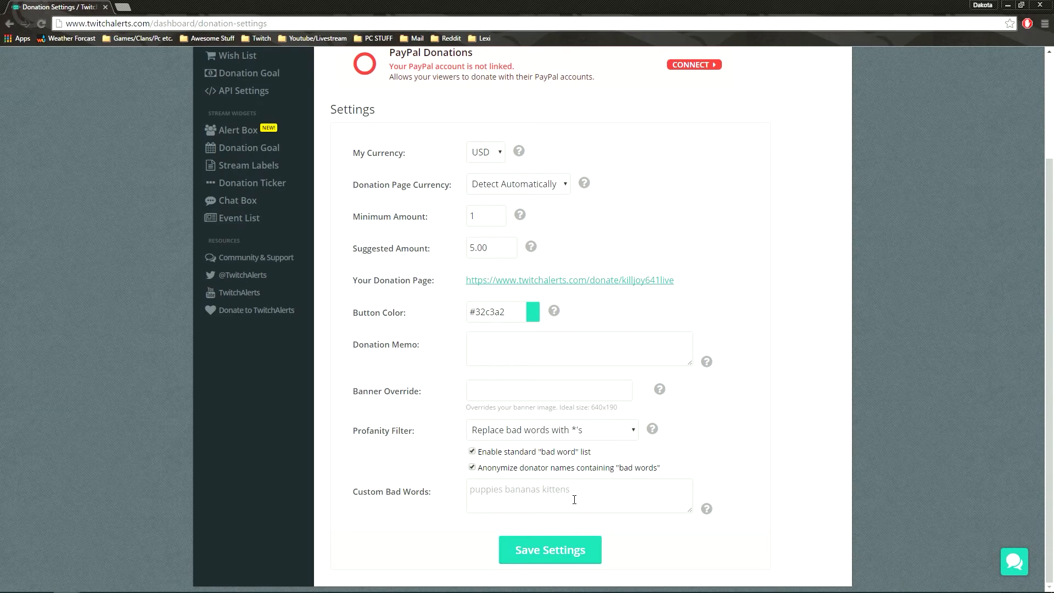
mouse_move(688, 515)
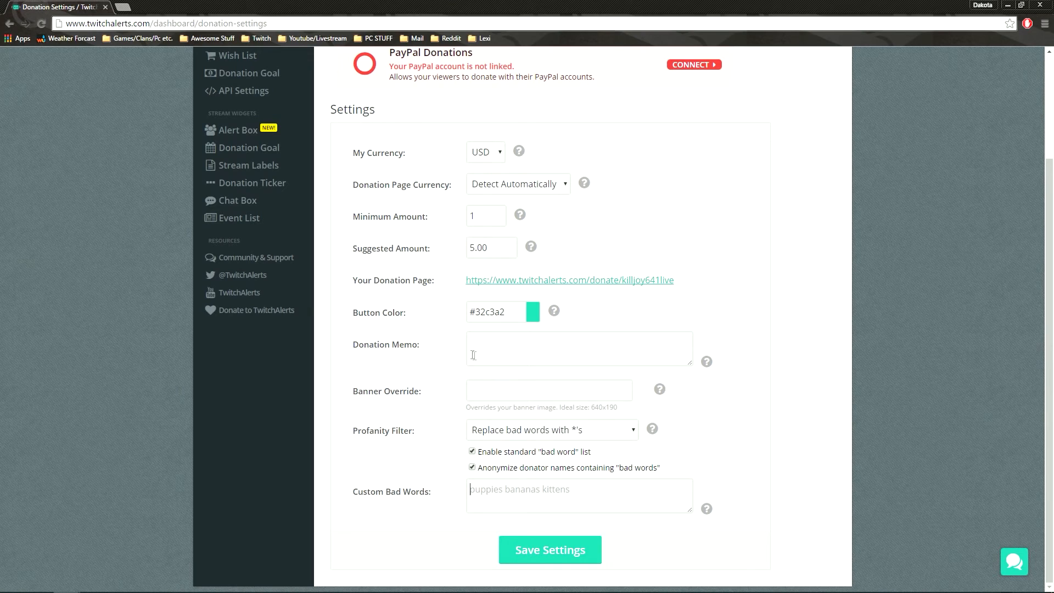
scroll(up, 3)
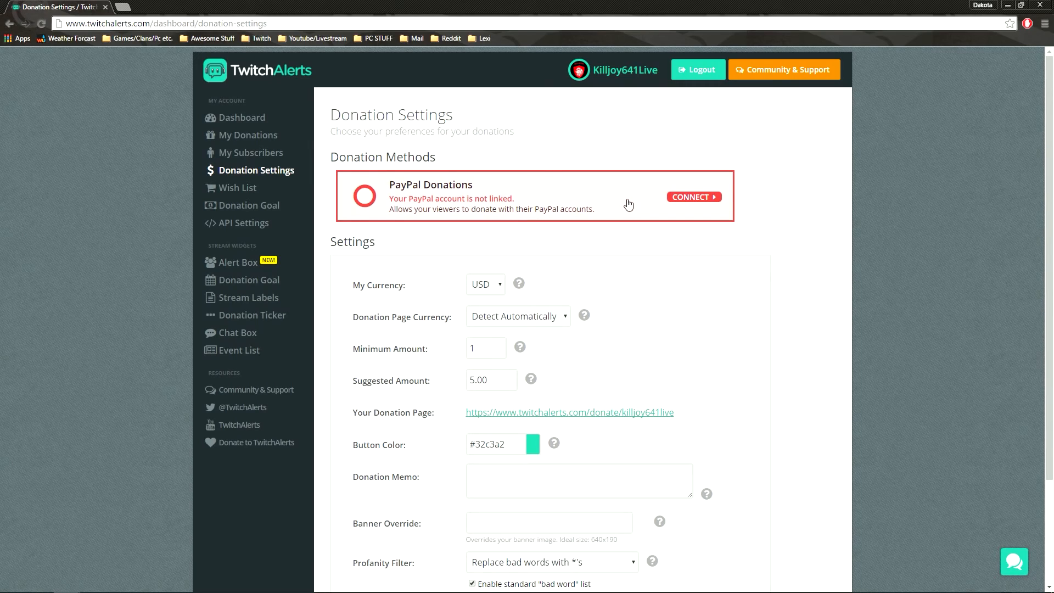
mouse_move(632, 228)
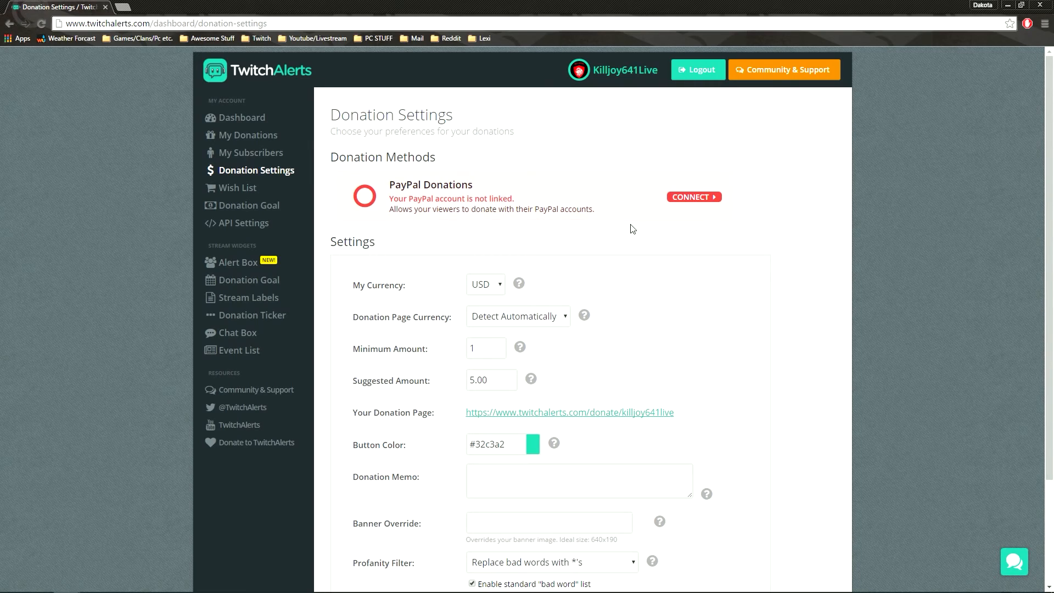